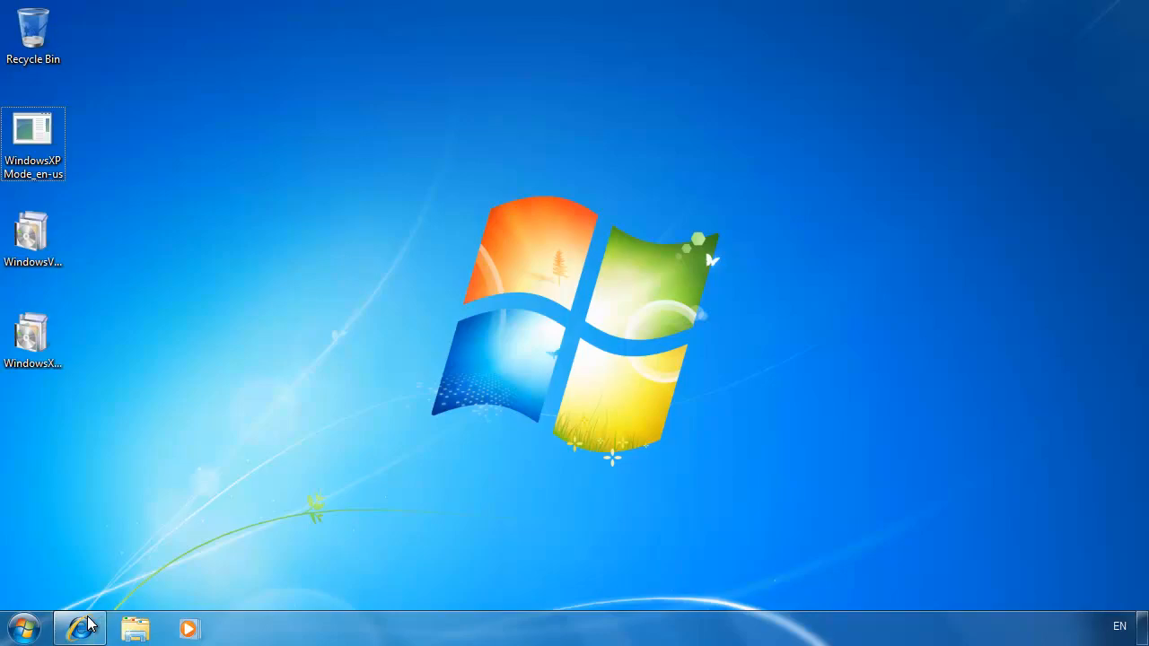
On the XP Mode download page, choose Ultimate 64-bit as the edition and English as the language
left_click(79, 628)
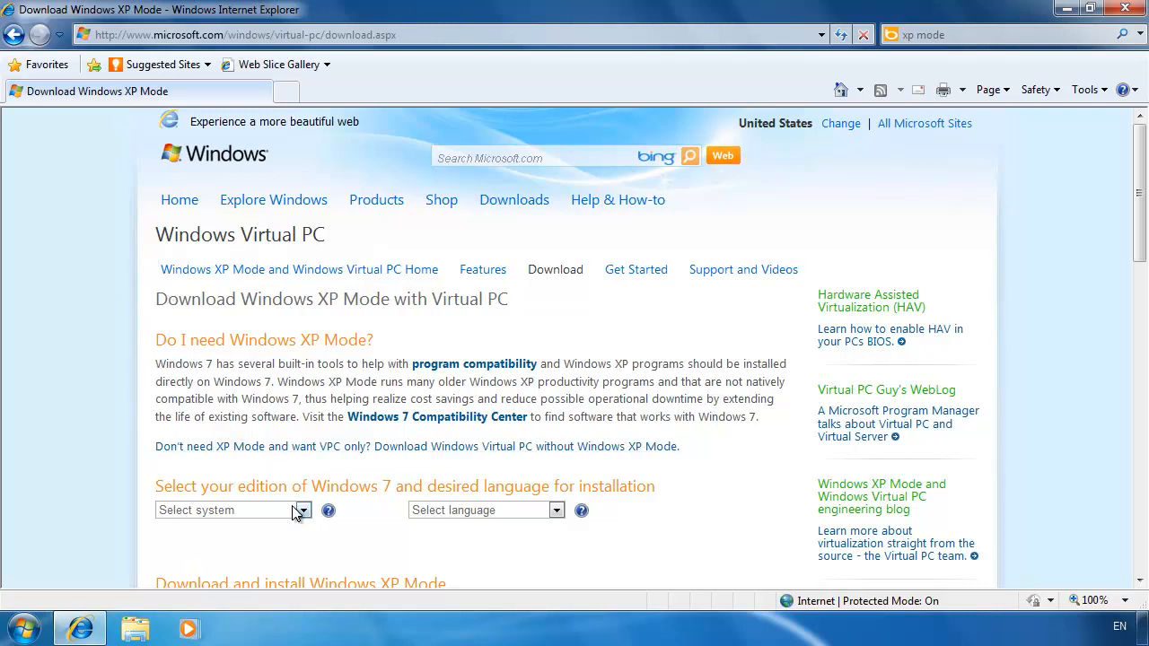
left_click(224, 510)
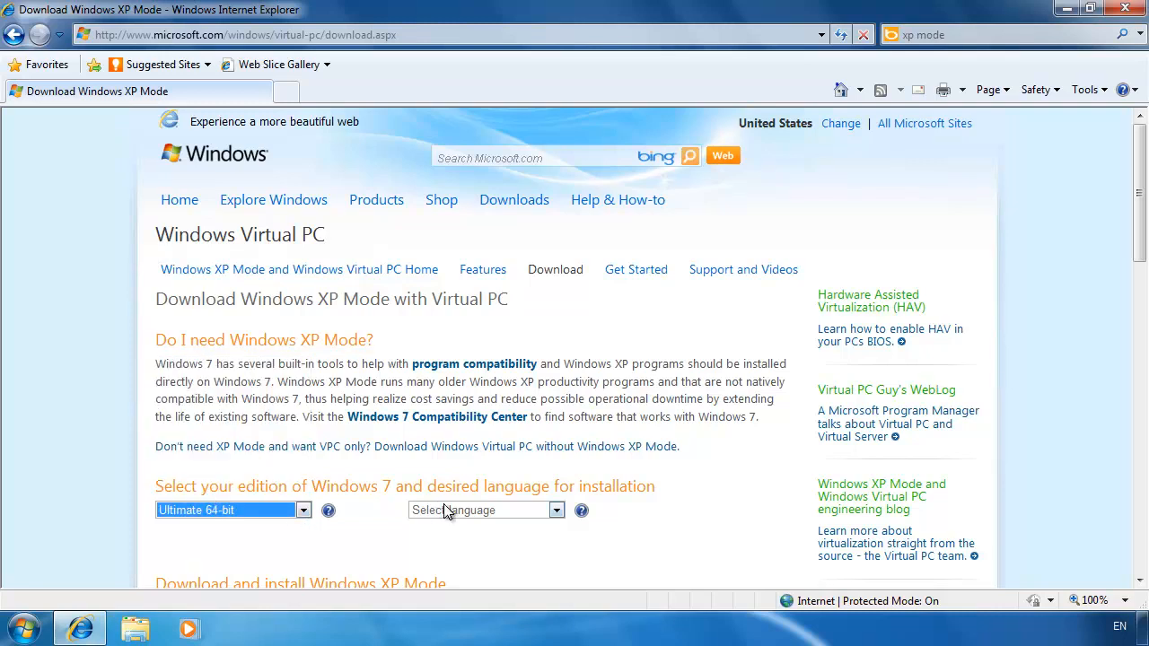
left_click(484, 510)
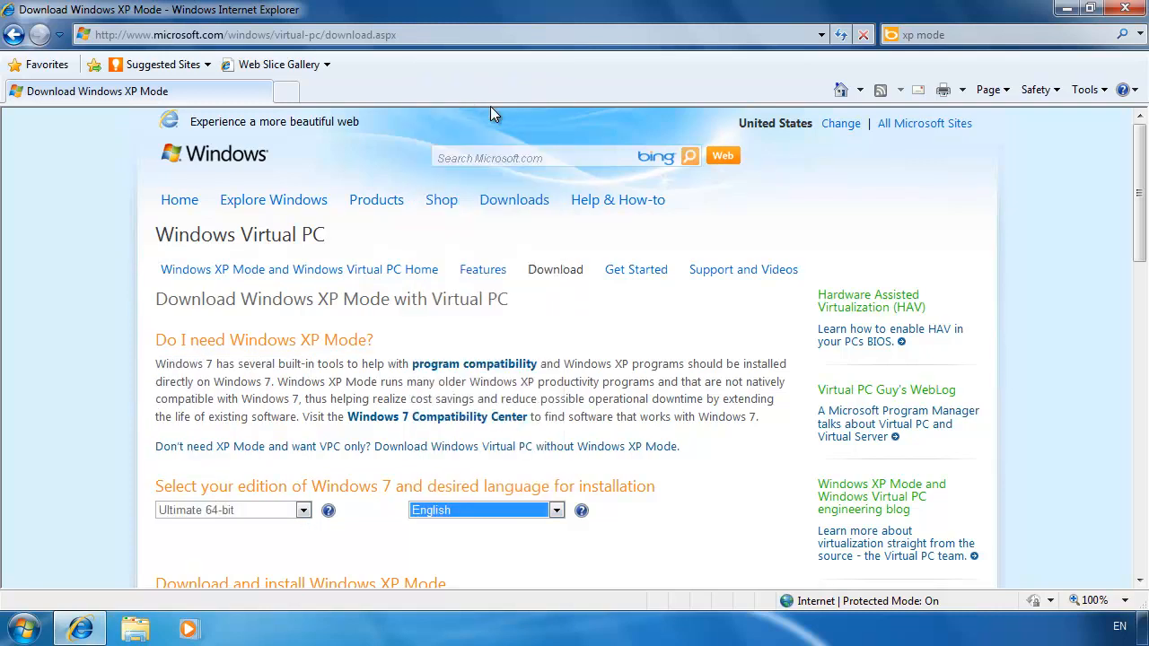
Scroll down to the Download and install section listing XP Mode, Virtual PC and the update
scroll("down", 3)
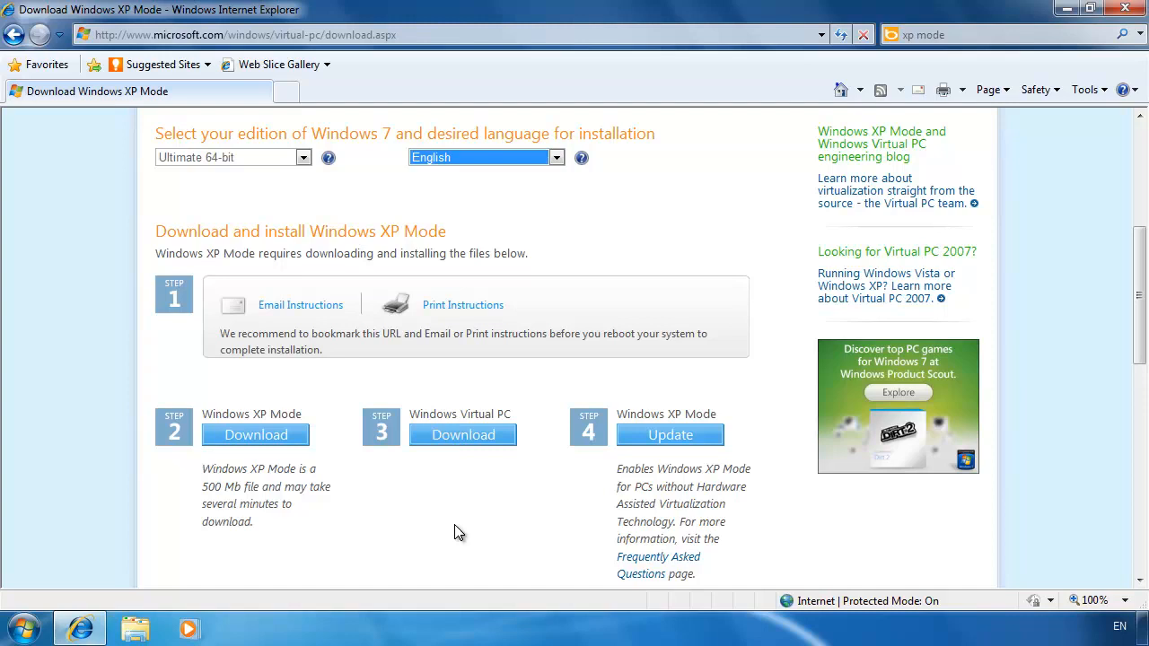
mouse_move(255, 465)
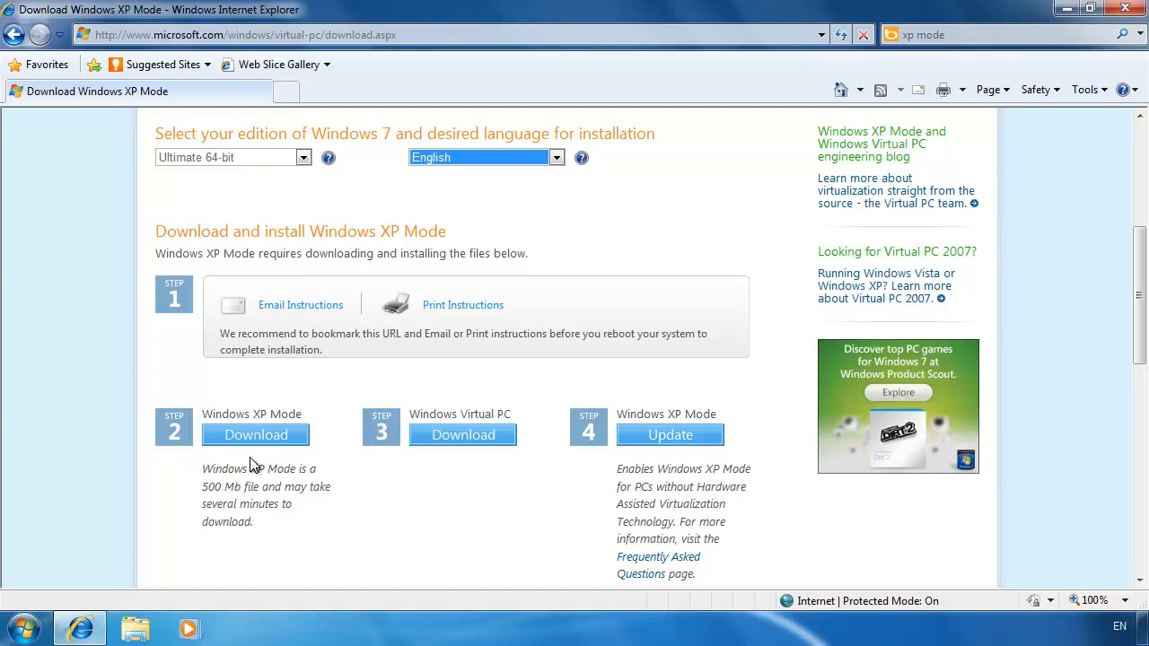
mouse_move(183, 470)
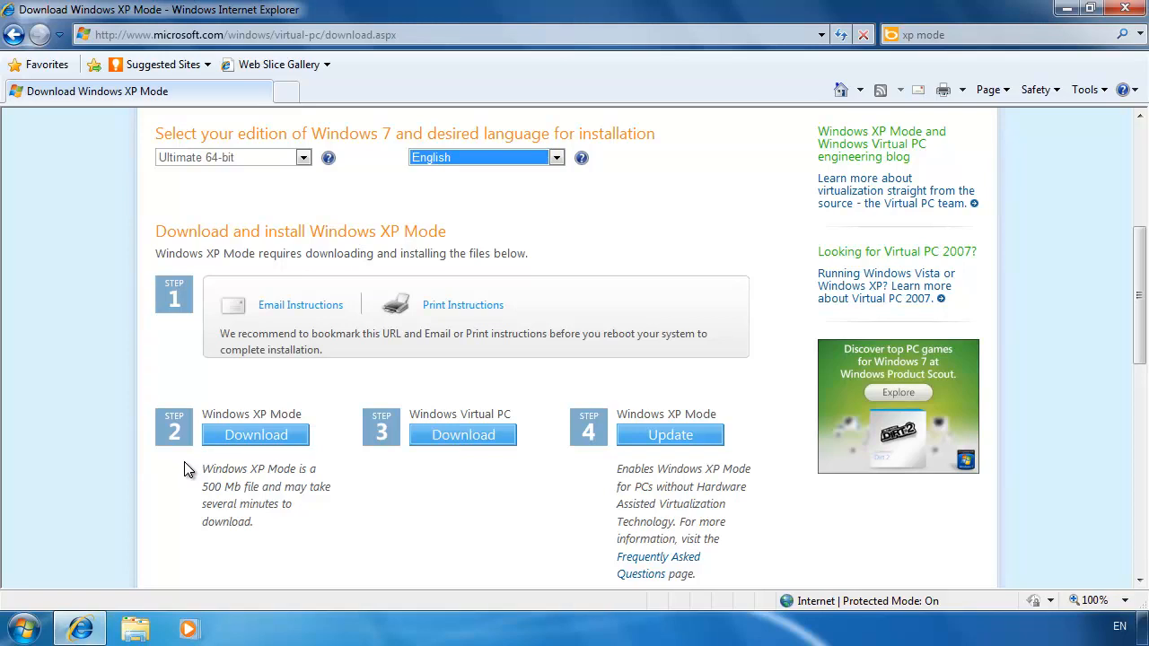
mouse_move(405, 465)
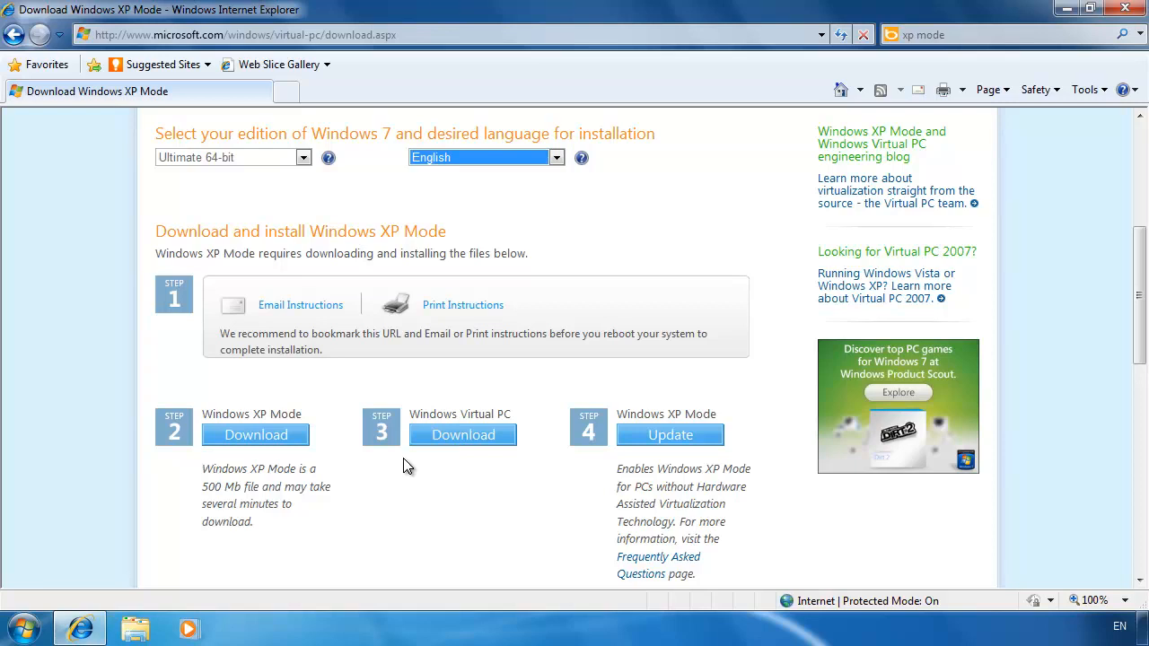
mouse_move(602, 477)
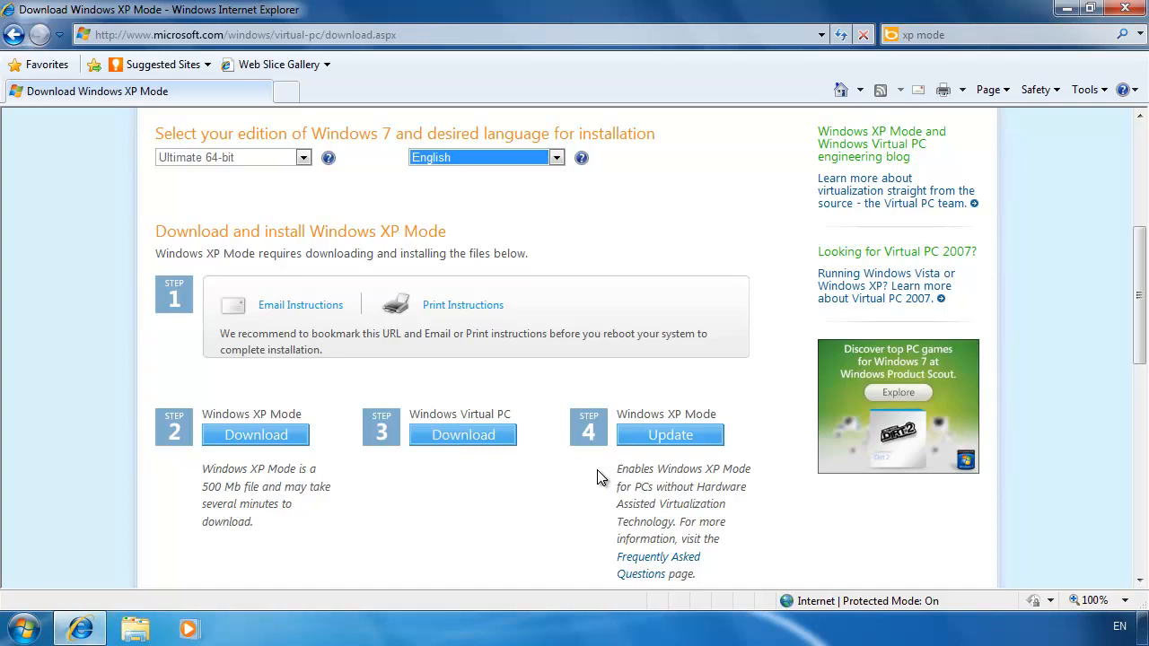
mouse_move(739, 294)
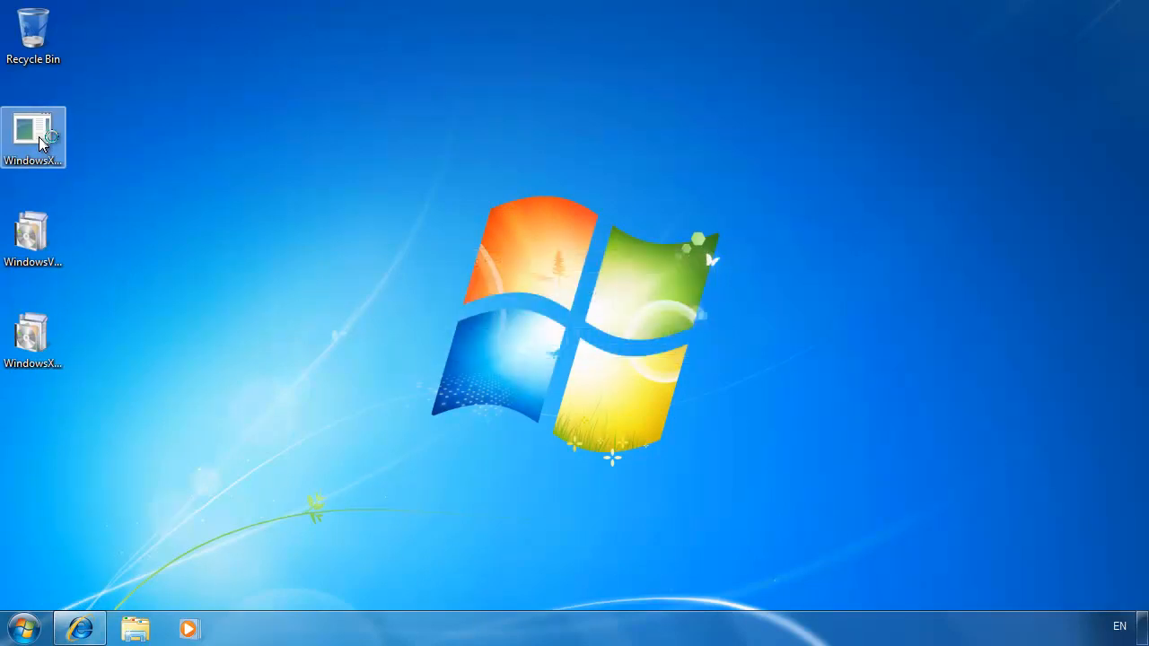
Run the WindowsXPMode installer, accepting the default disk location and the UAC prompt, through to Finish
double_click(32, 136)
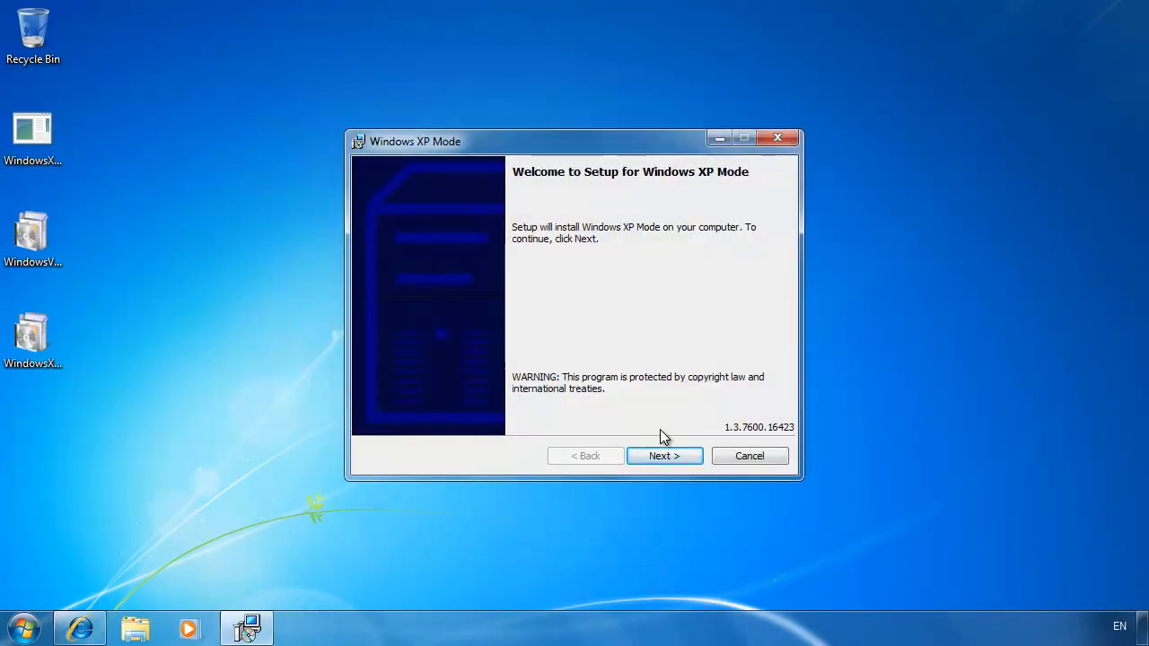
left_click(664, 456)
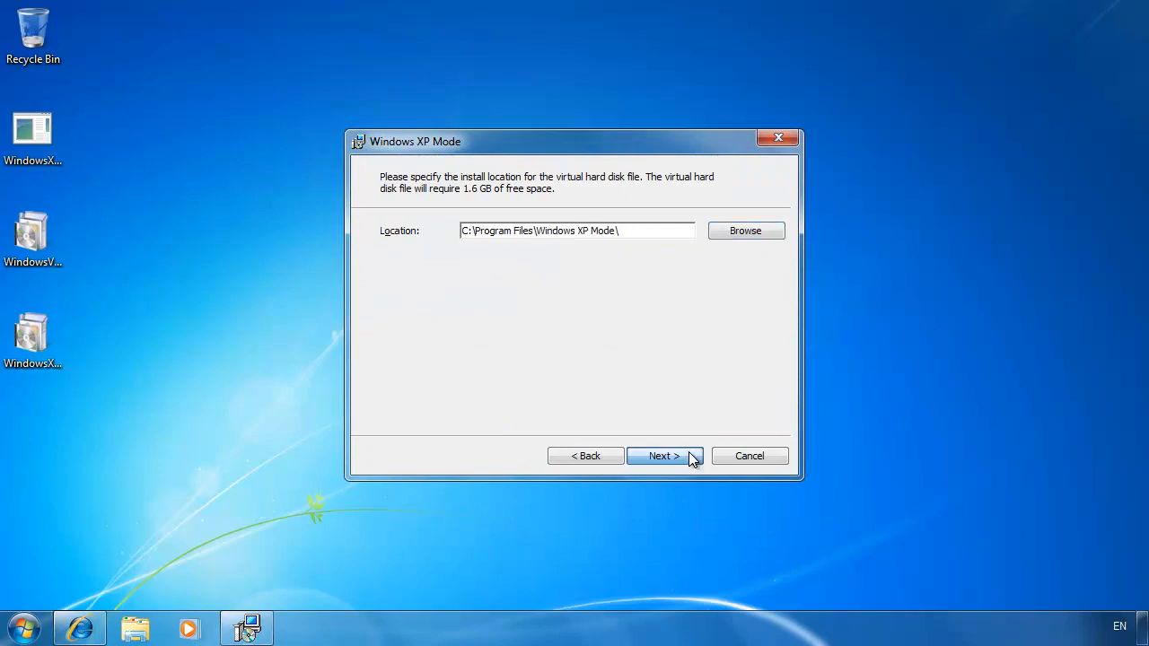
left_click(665, 455)
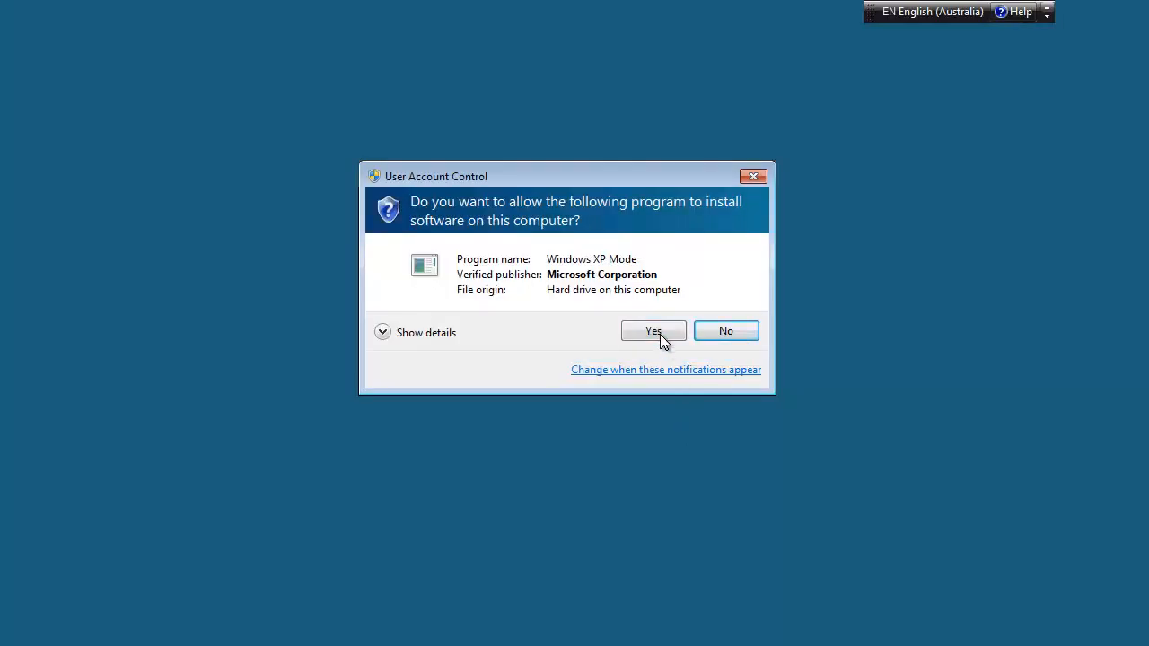
left_click(654, 330)
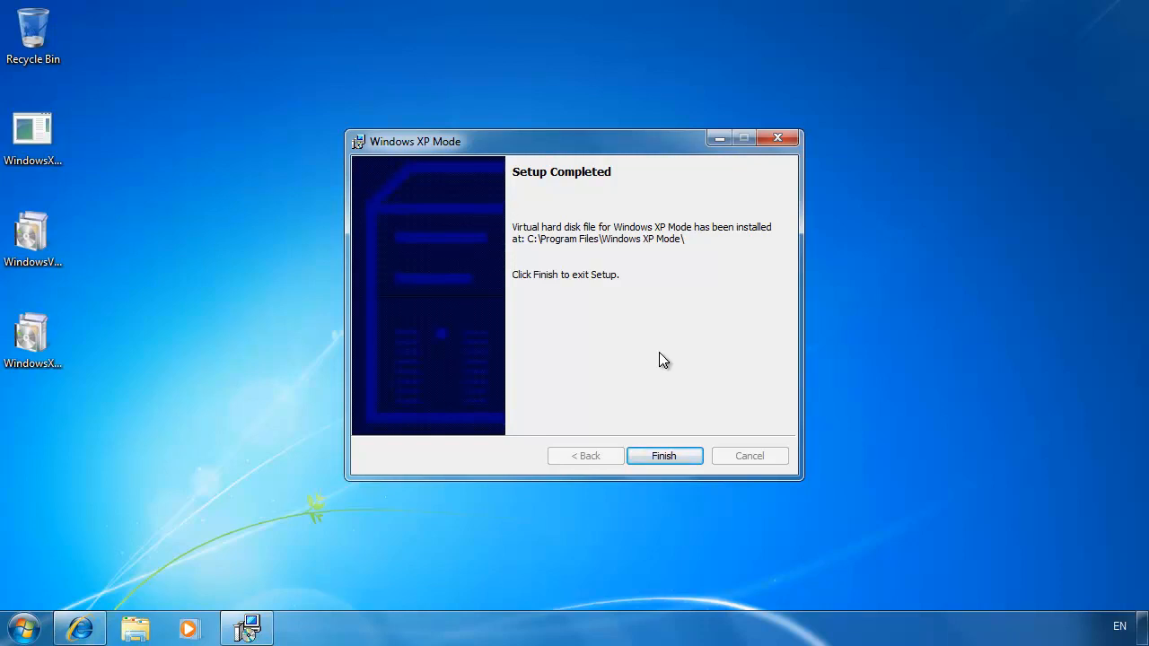
left_click(664, 456)
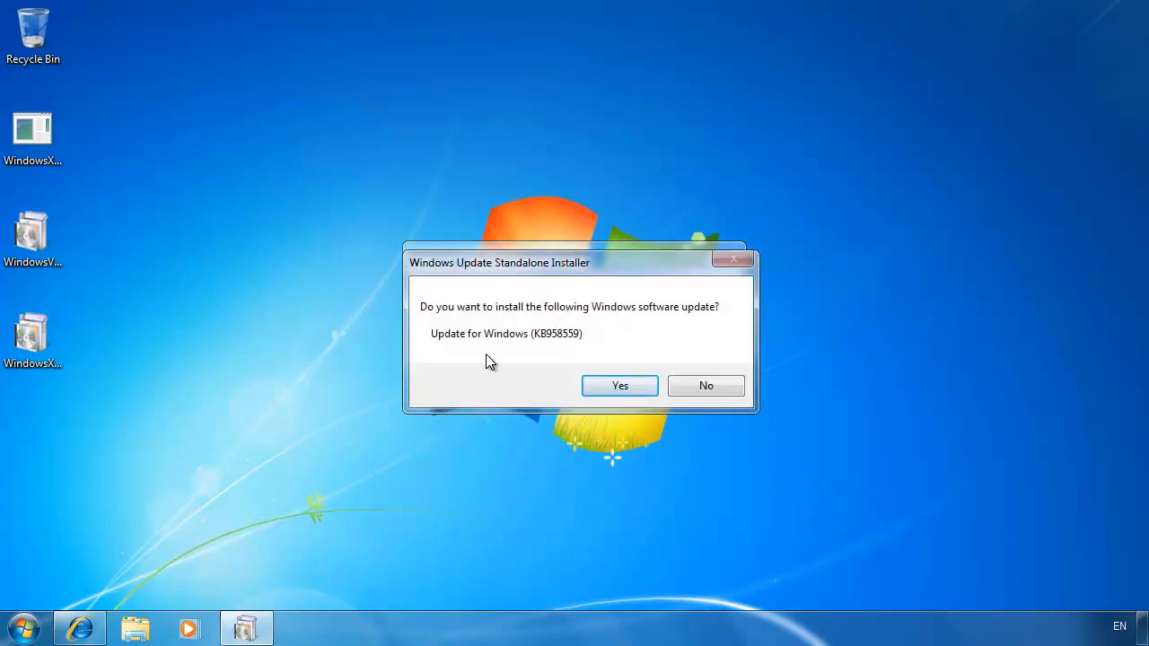
Install update KB958559, accepting its license terms, and close the completed installer
left_click(619, 384)
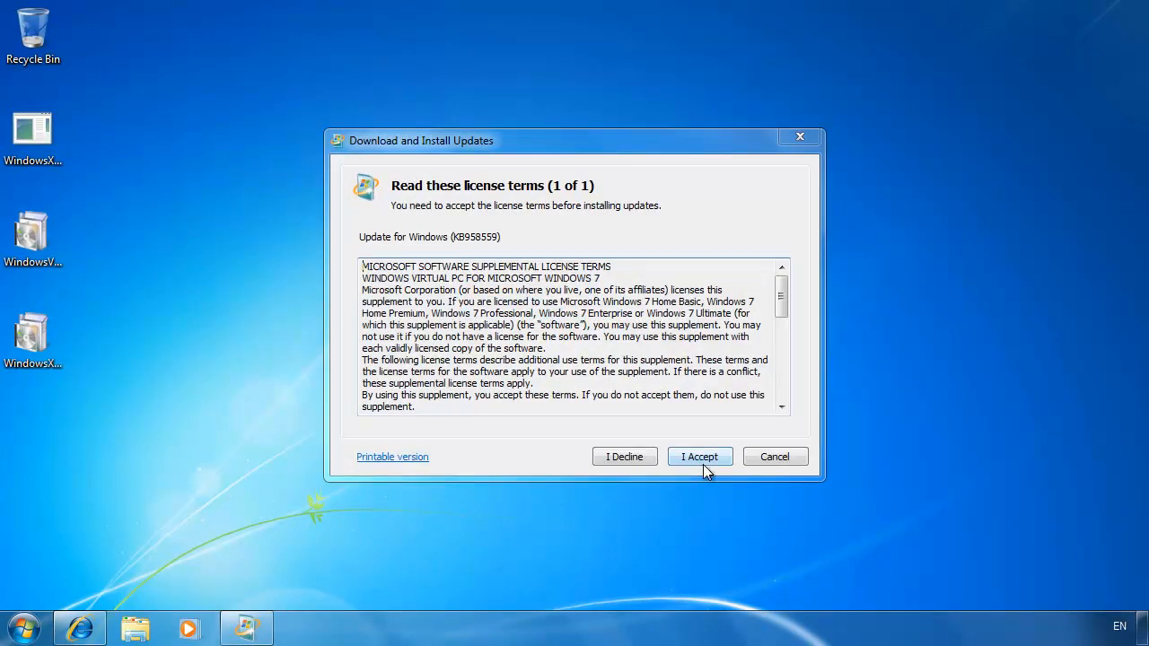
left_click(700, 456)
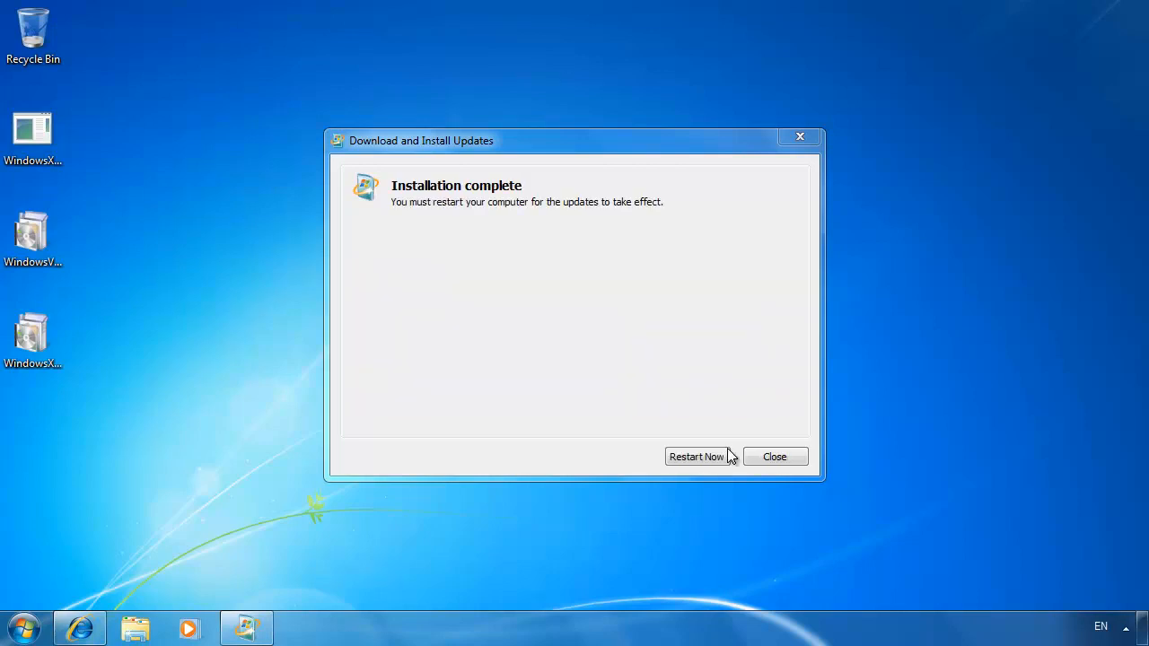
left_click(697, 456)
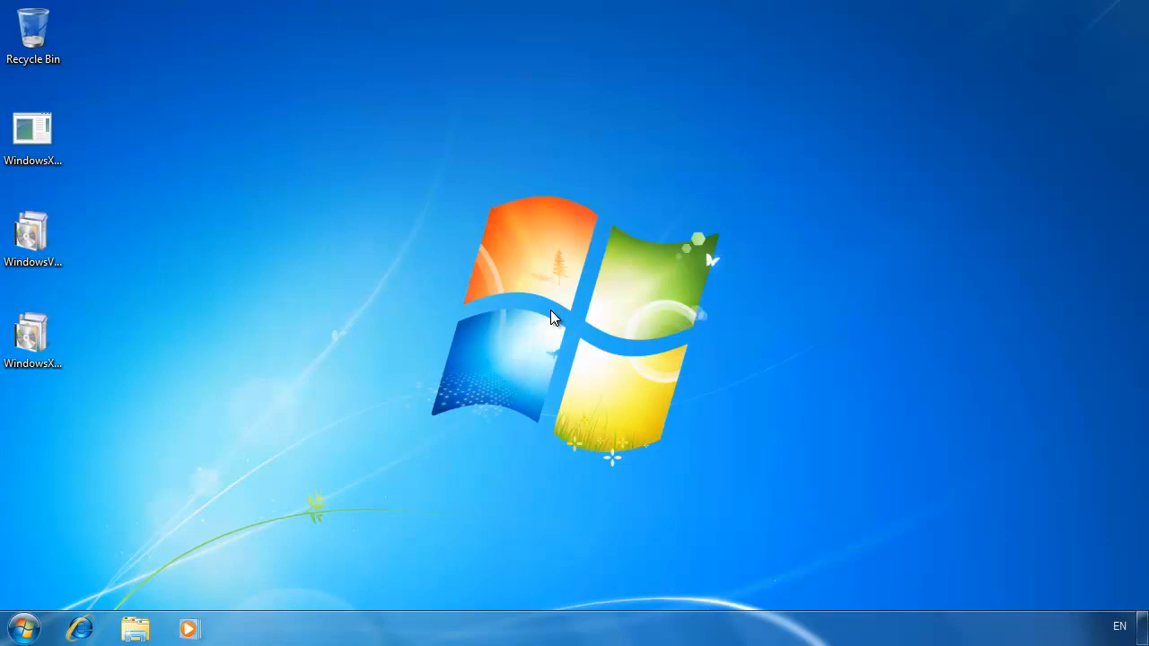
Launch Windows XP Mode from the Windows Virtual PC group in All Programs
left_click(25, 628)
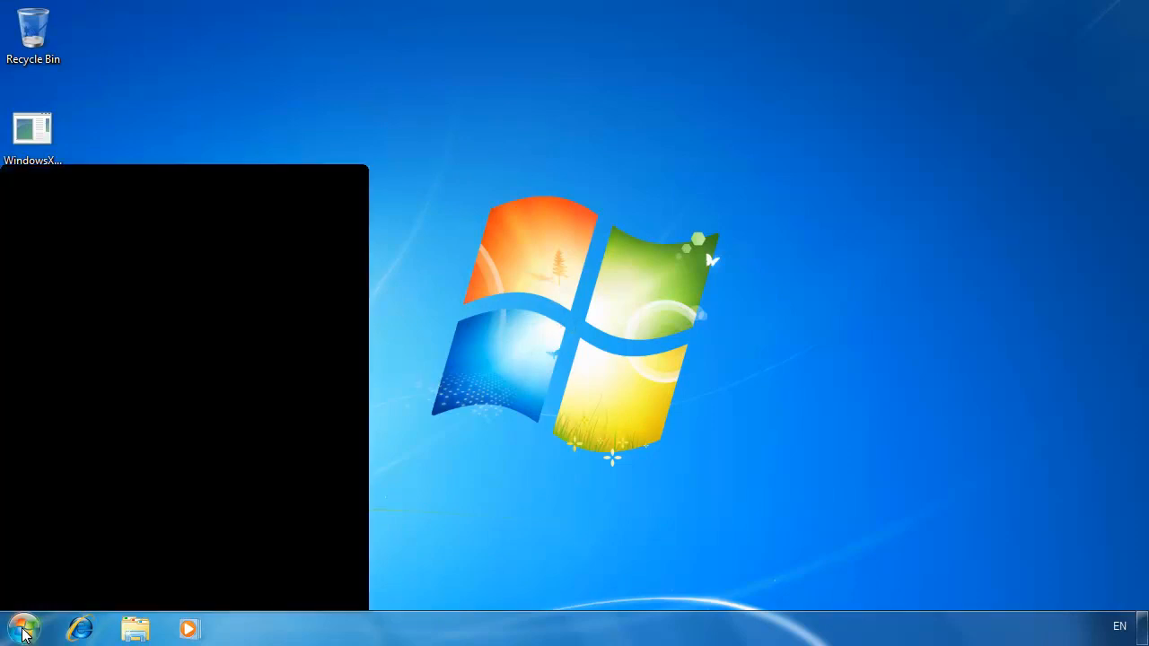
left_click(21, 628)
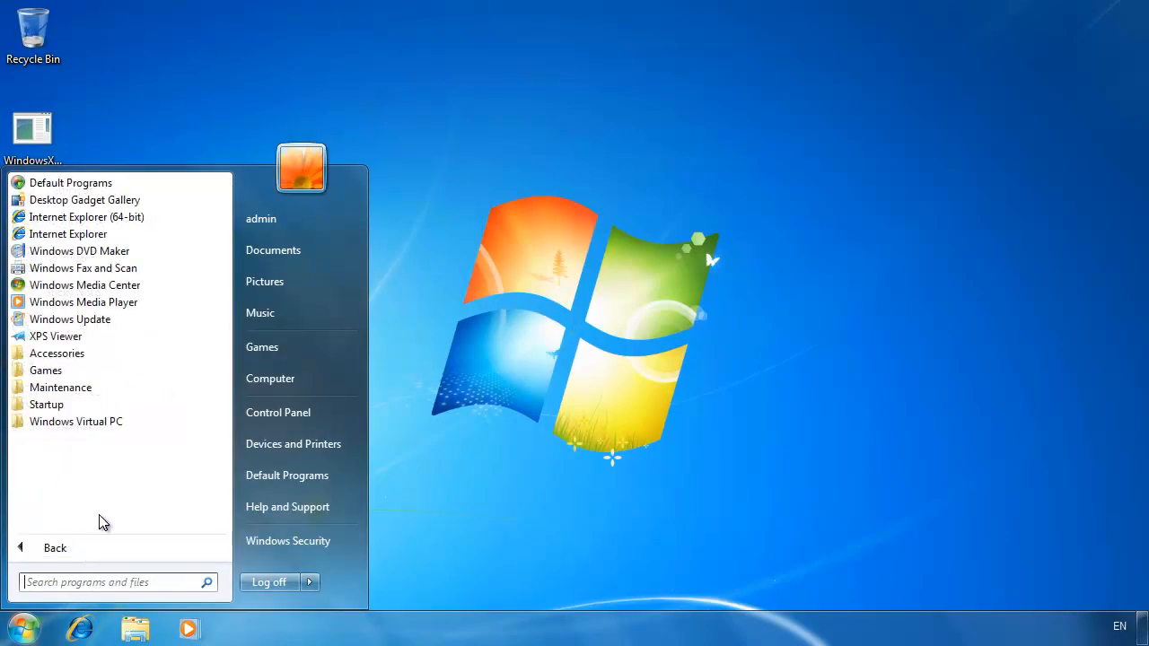
left_click(75, 420)
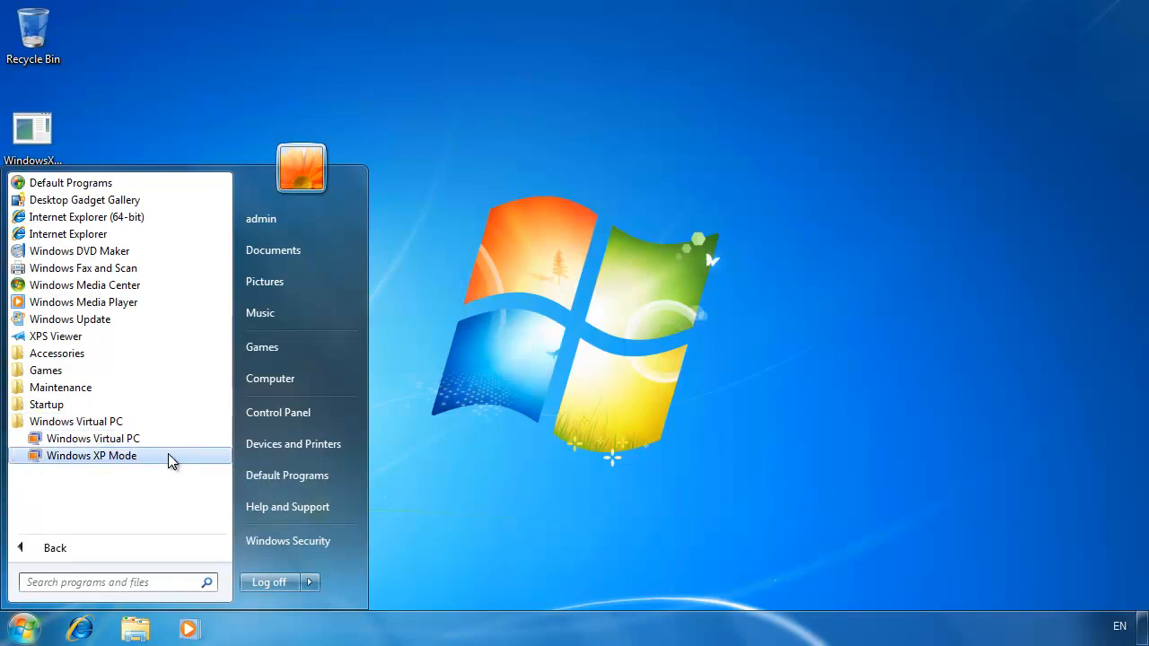
left_click(92, 455)
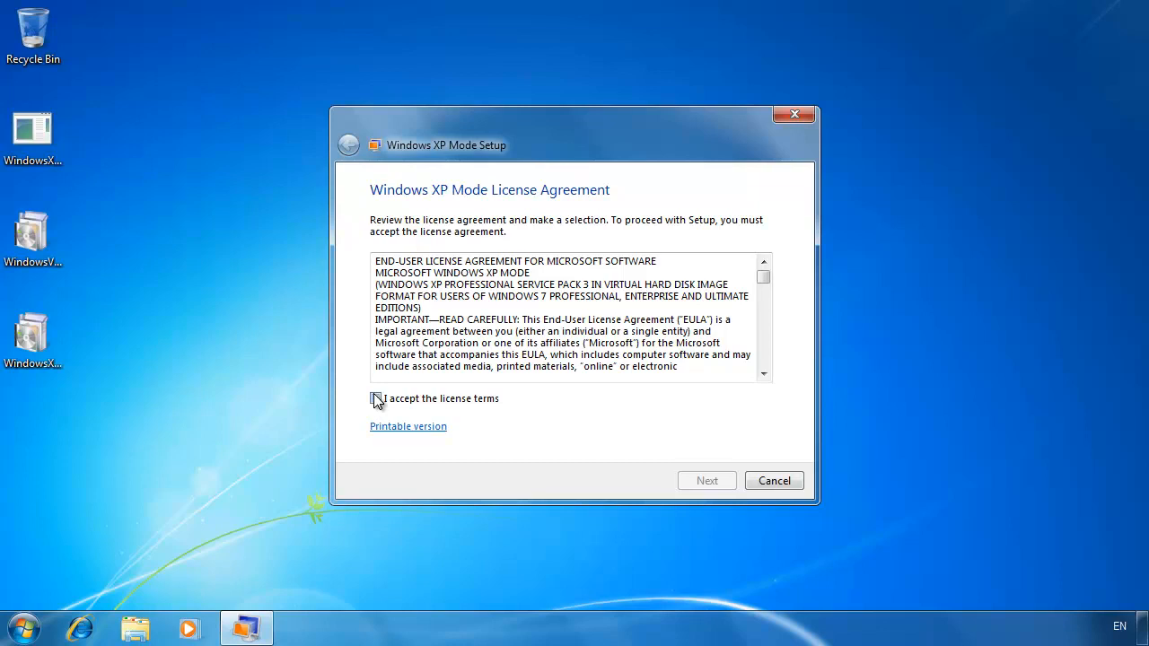
Accept the XP Mode license and confirm the folder and XPMUser password
left_click(707, 481)
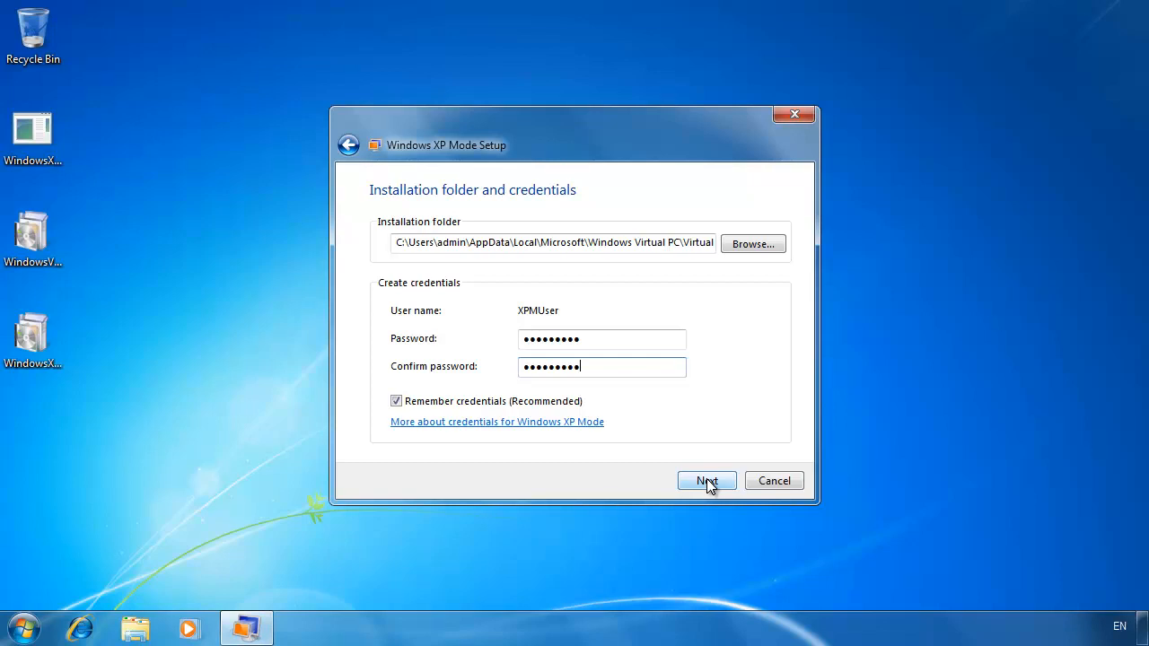
left_click(707, 481)
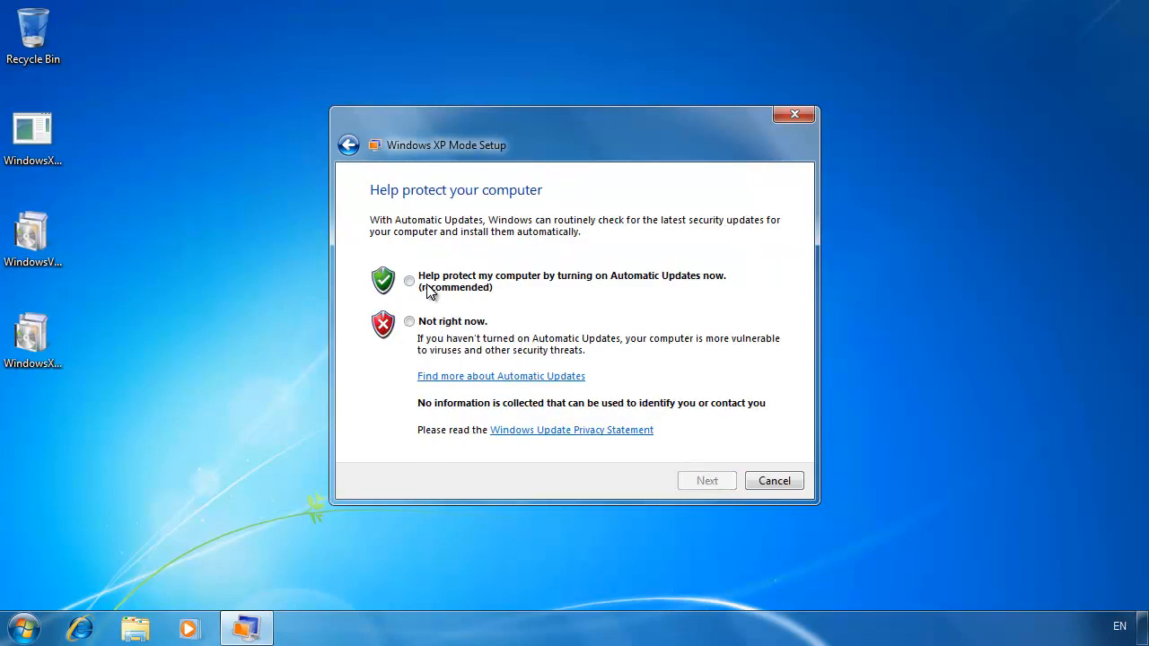
Turn on Automatic Updates and start XP Mode setup with this computer's drives shared
left_click(409, 280)
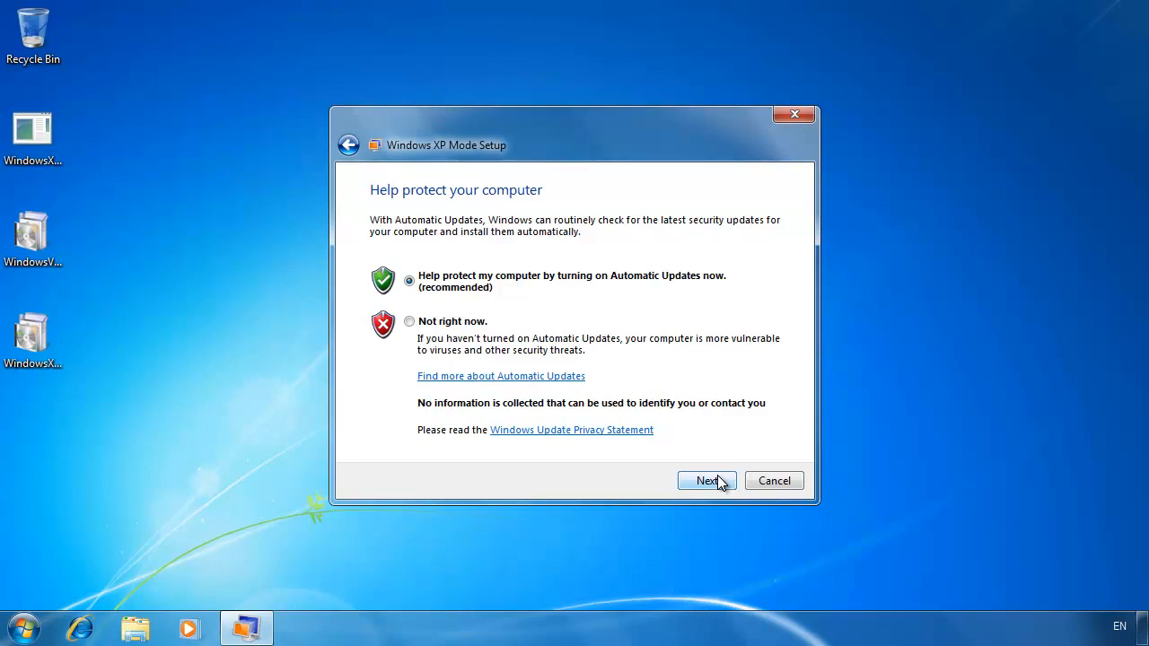
left_click(708, 481)
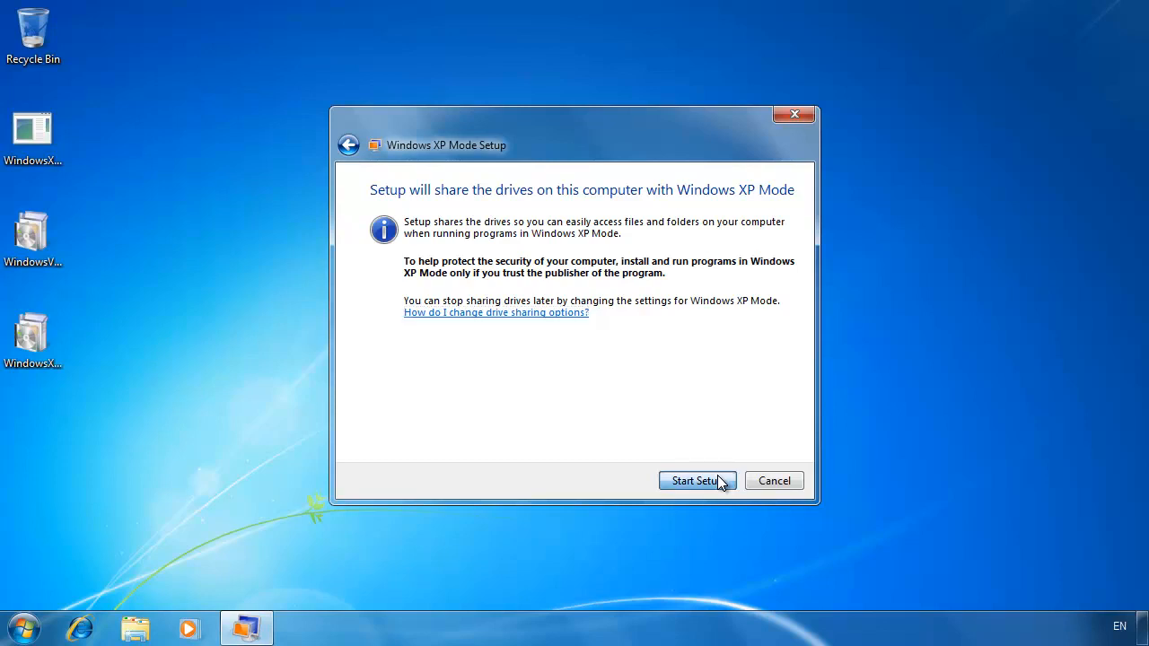
left_click(696, 481)
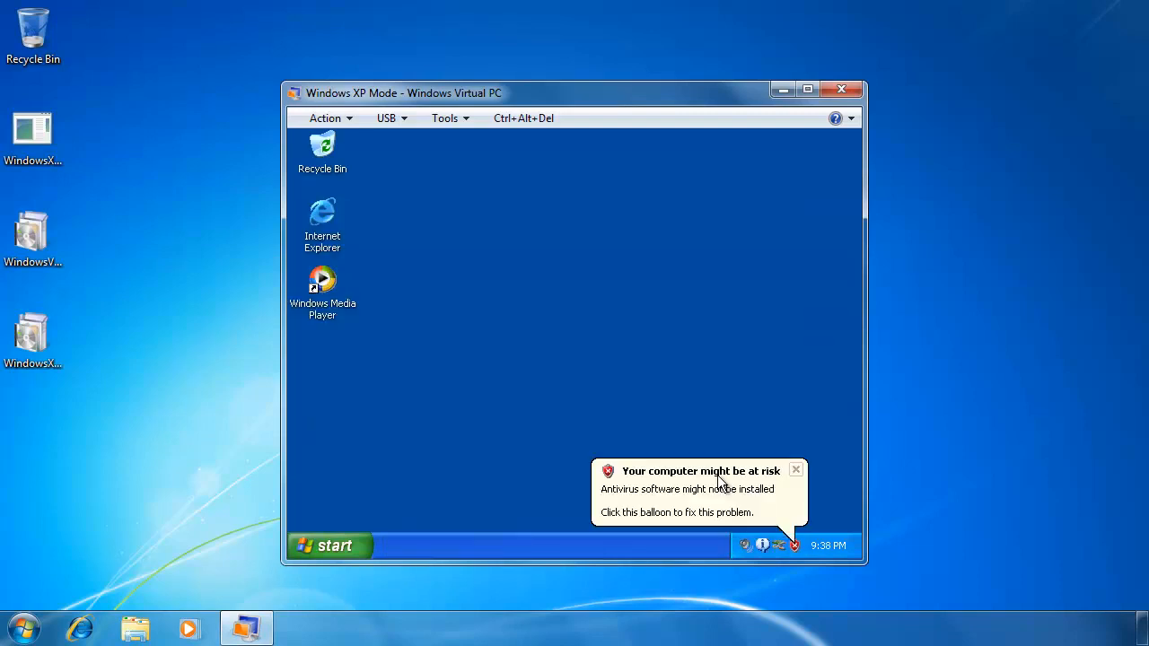
Dismiss the security warning and browse into the Windows 7 host's C drive toward the Downloads folder
left_click(795, 470)
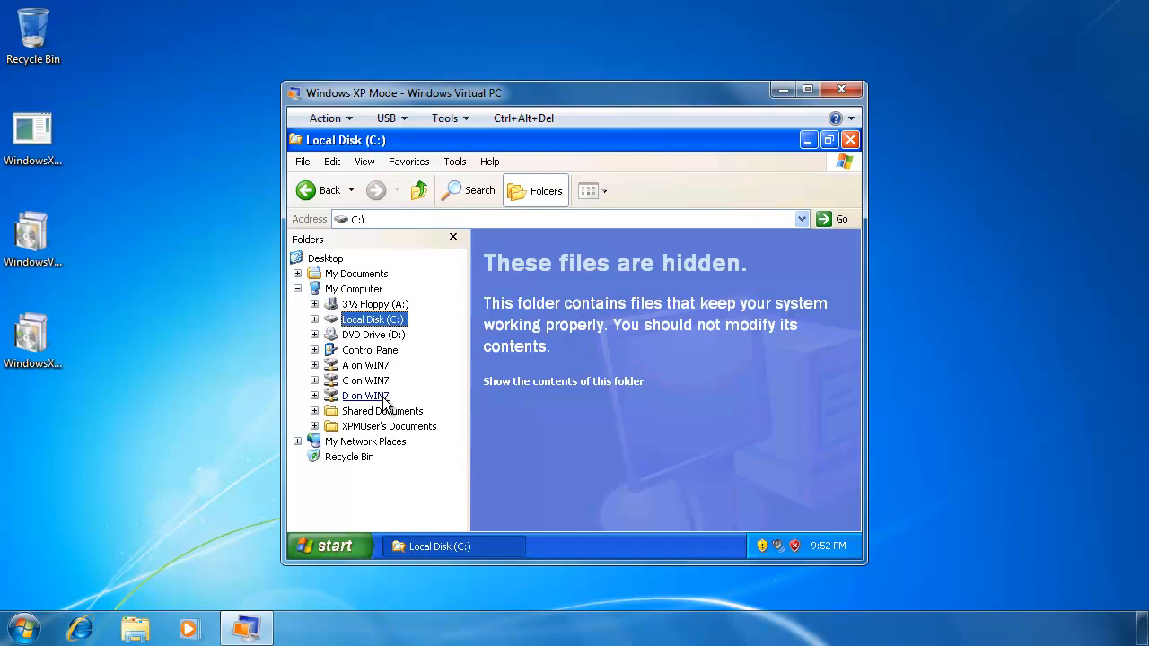
left_click(364, 381)
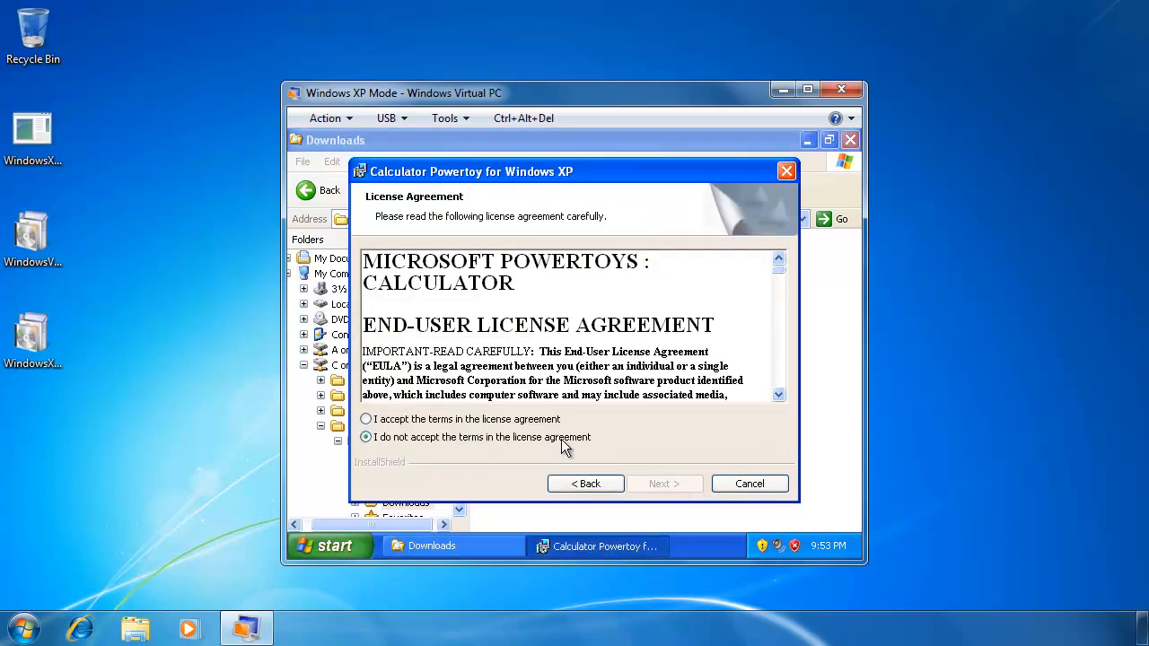
Complete the Calculator PowerToy installer with the Complete setup type and close the Downloads window
left_click(664, 485)
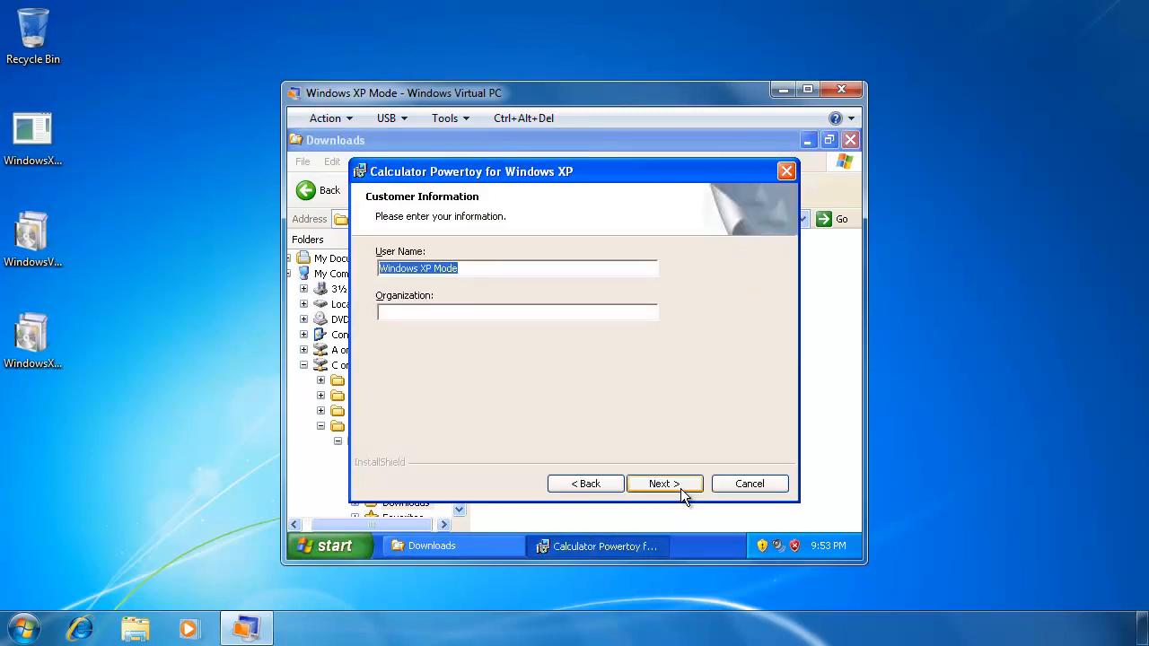
left_click(664, 485)
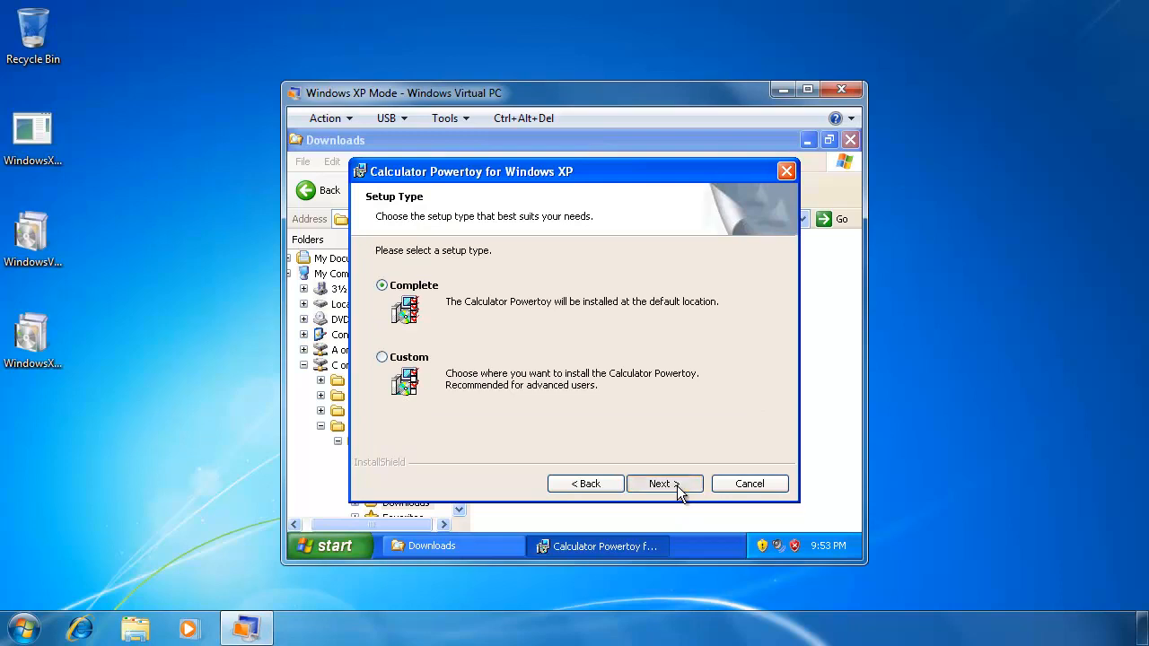
left_click(664, 485)
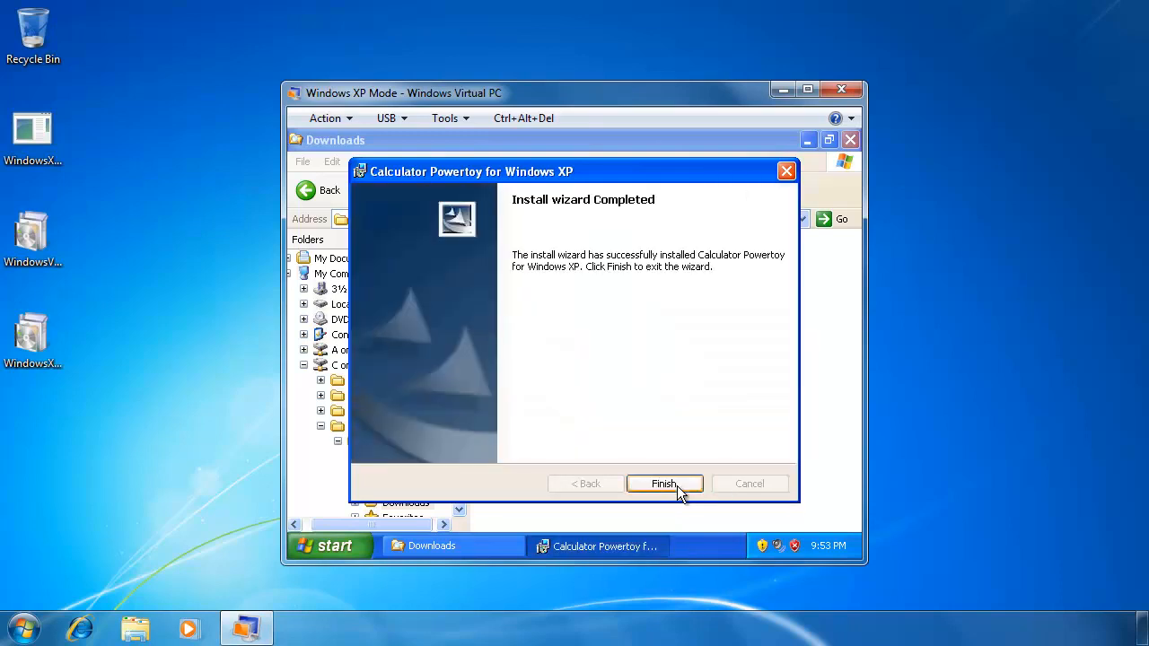
left_click(664, 485)
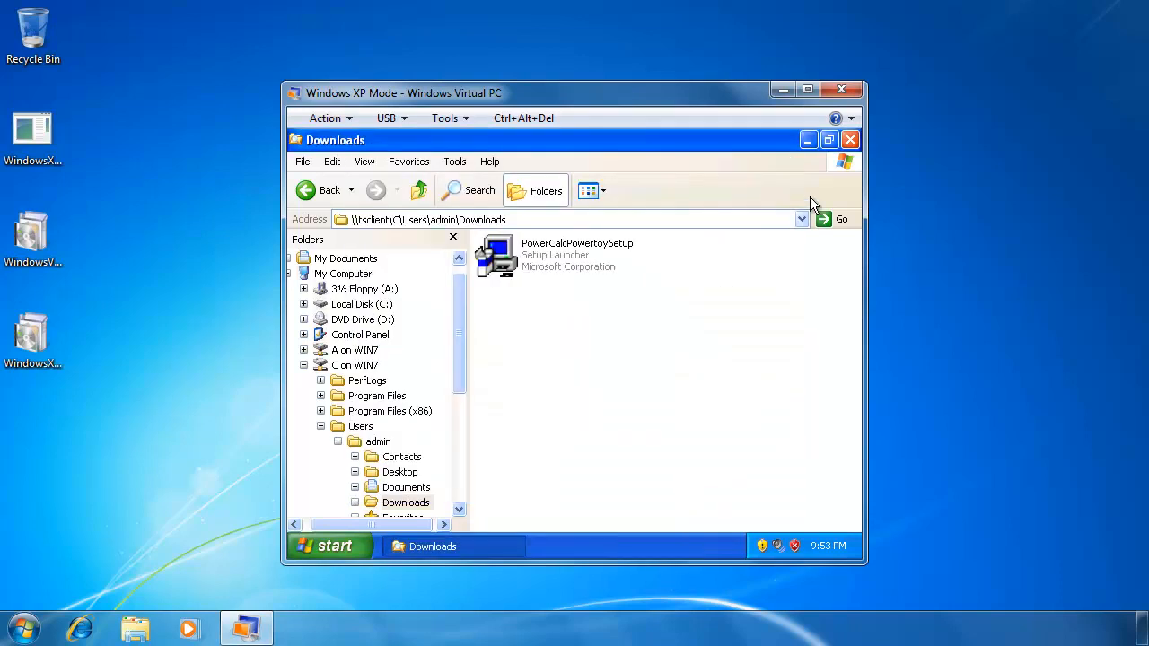
left_click(851, 140)
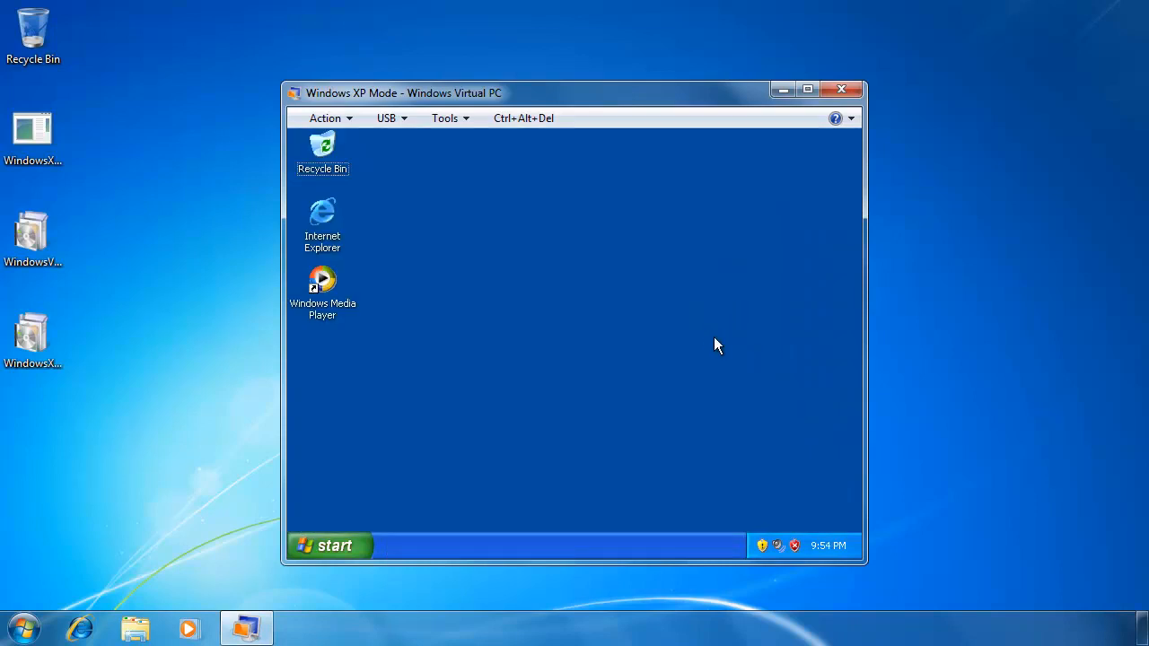
View PowerToy Calculator in XP Mode's programs list, then close the XP Mode window
left_click(334, 546)
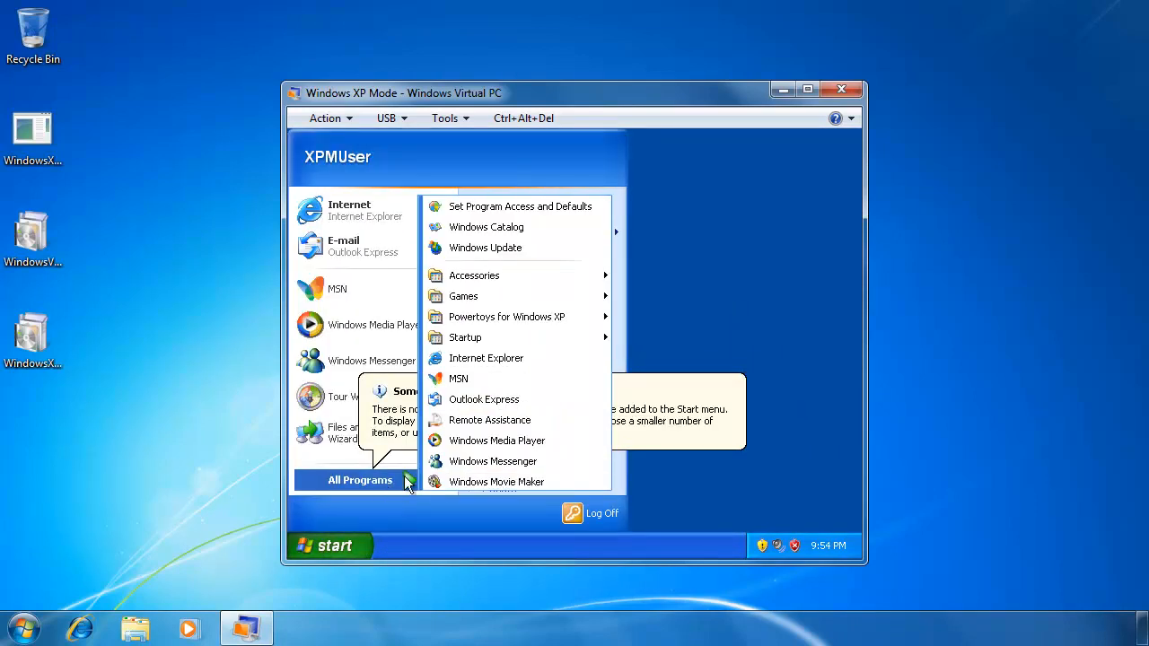
mouse_move(506, 316)
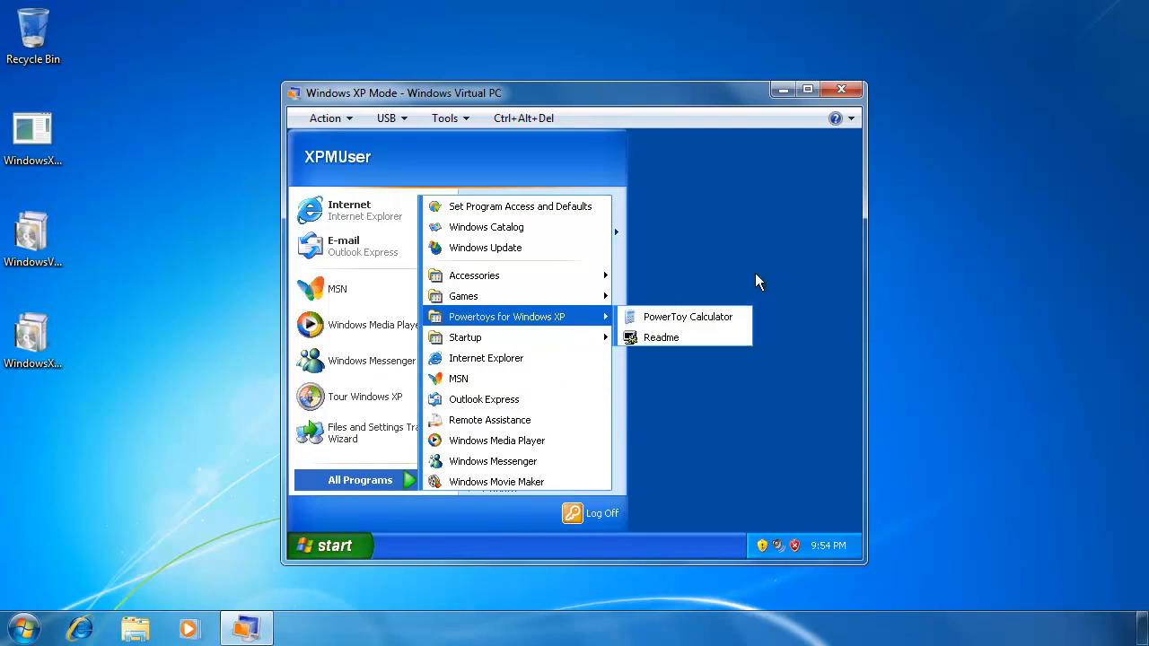
mouse_move(841, 93)
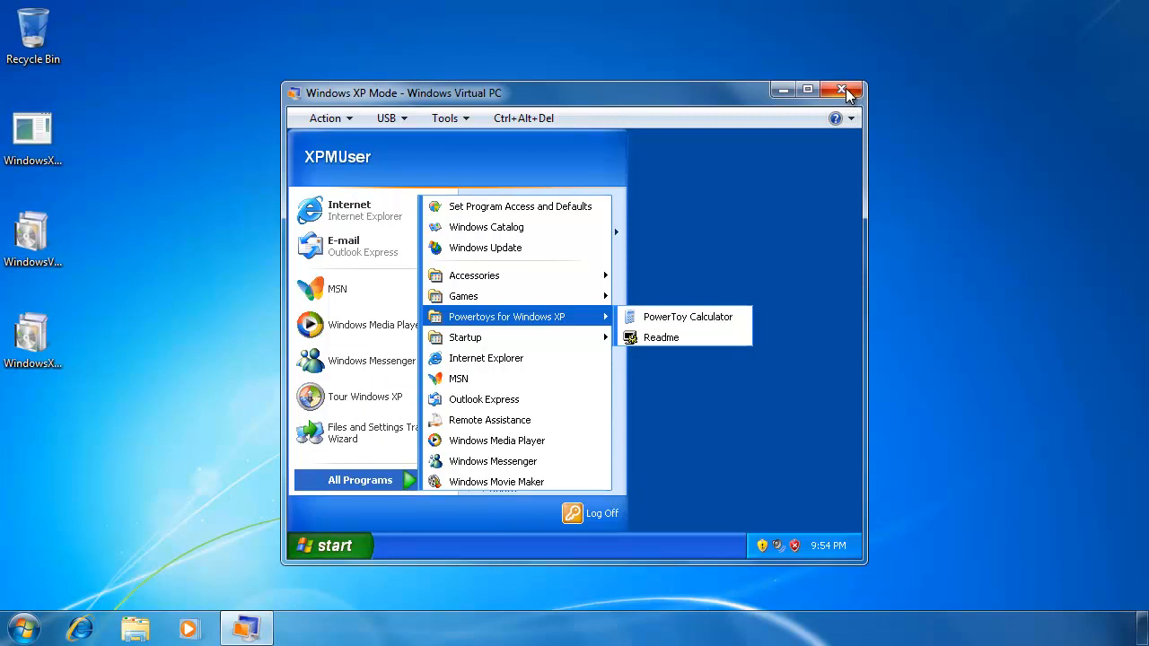
left_click(844, 91)
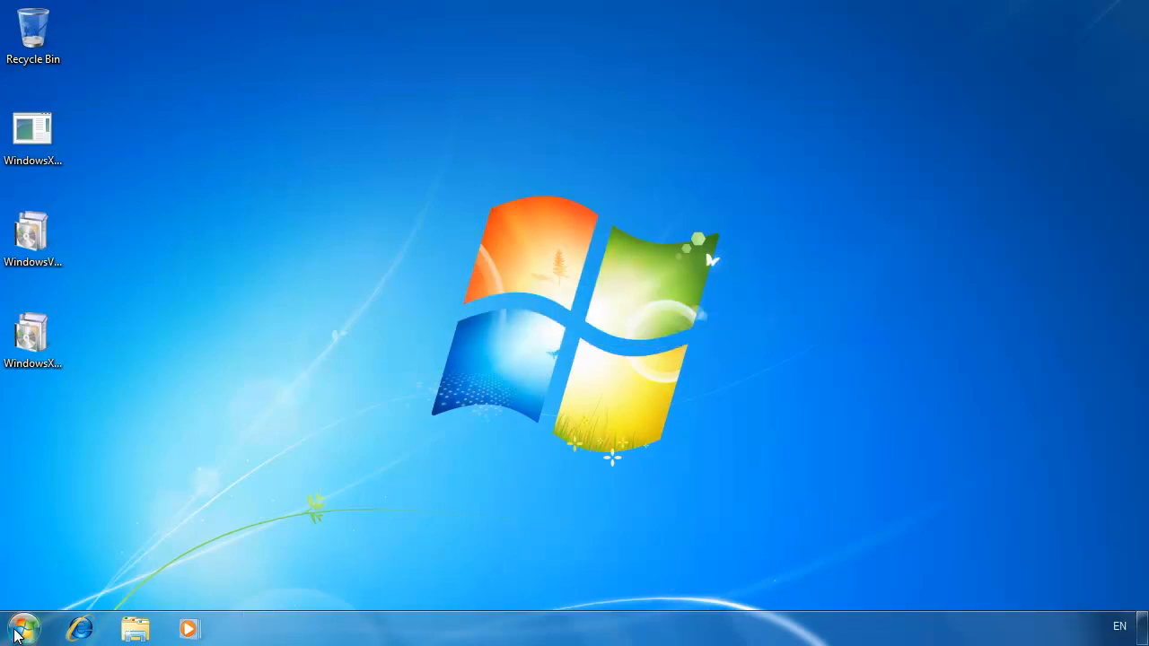
Launch PowerToy Calculator (Windows XP Mode) from the Windows XP Mode Applications group
left_click(22, 629)
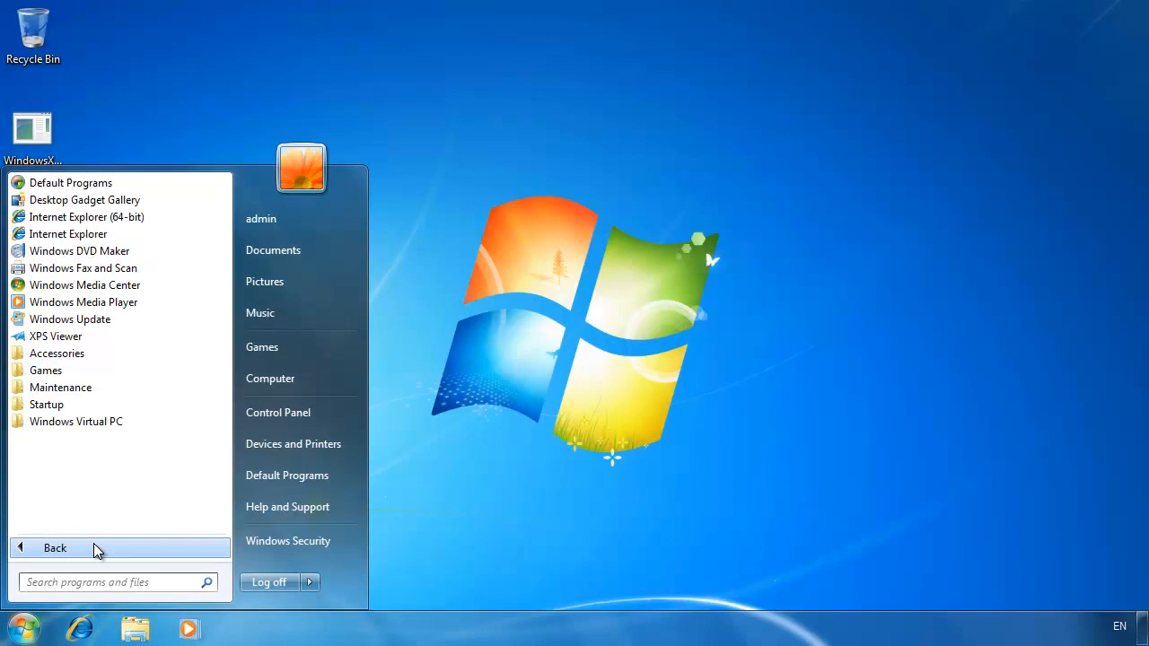
left_click(75, 420)
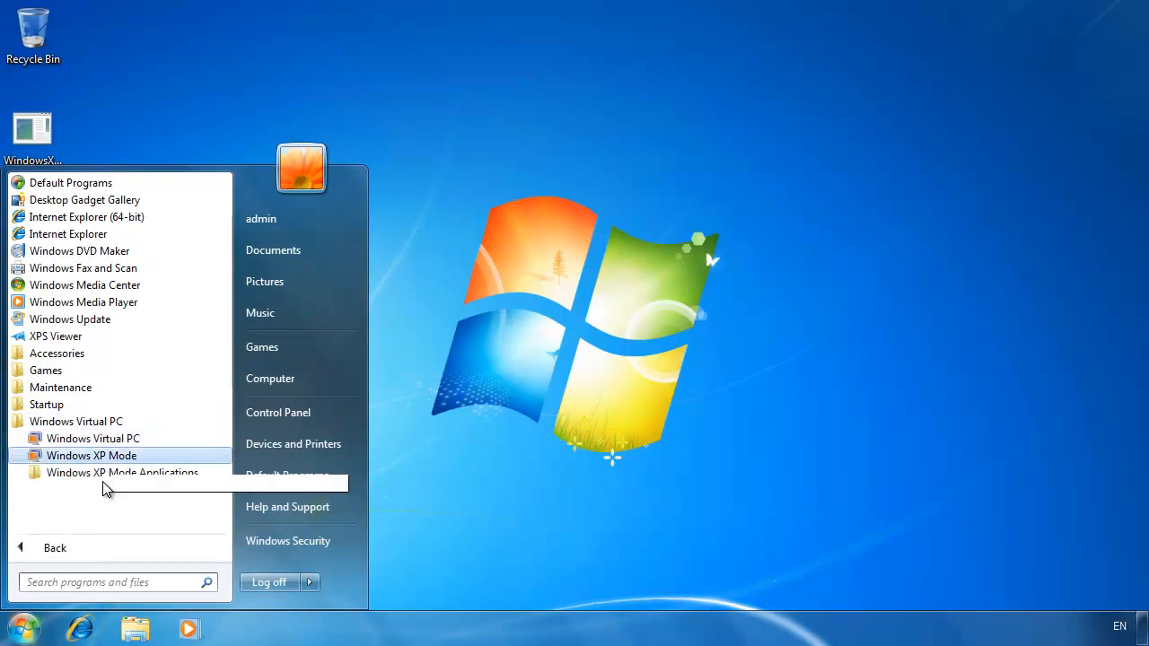
left_click(122, 472)
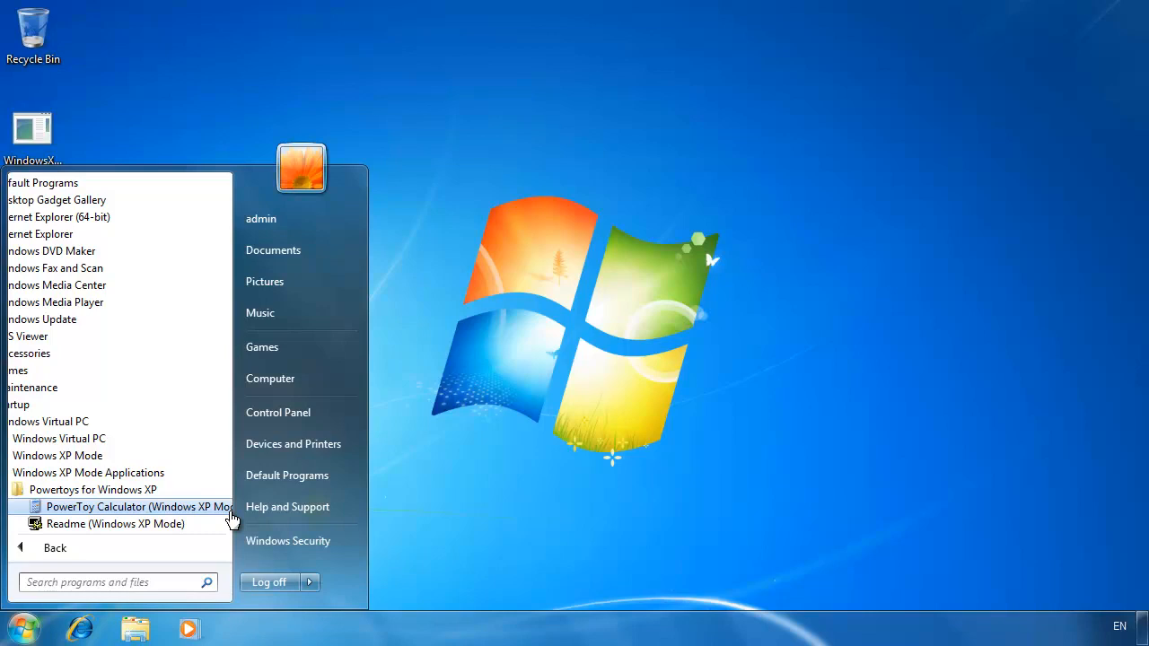
left_click(135, 506)
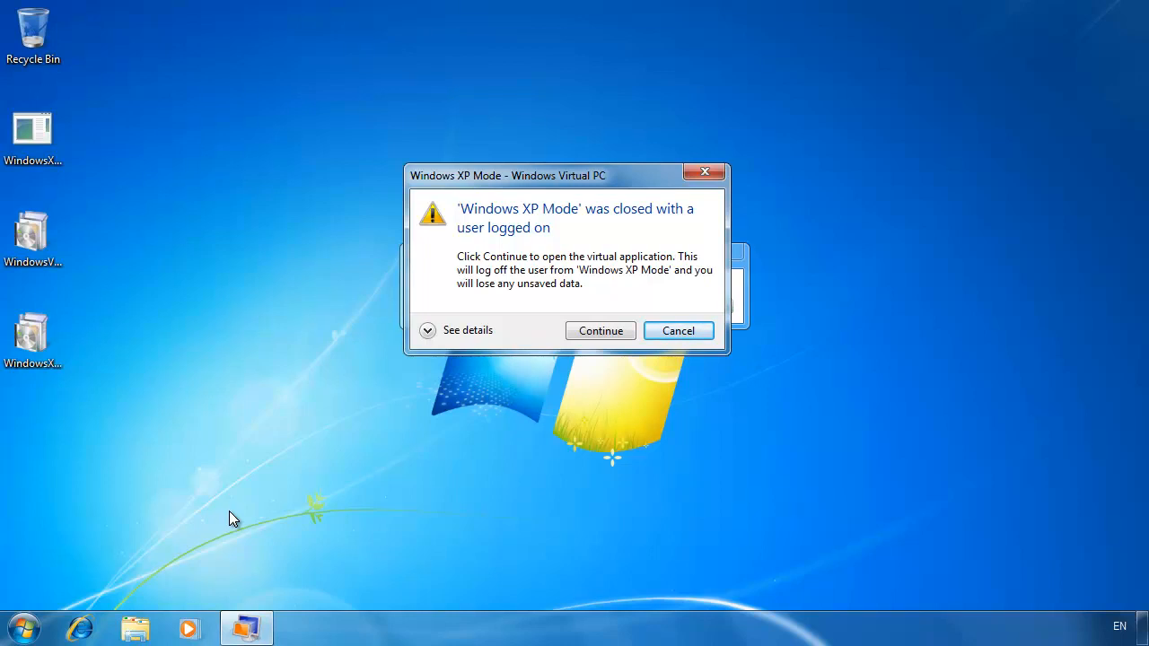
Continue past the logged-on warning so PowerToy Calc launches on the Windows 7 desktop
left_click(600, 331)
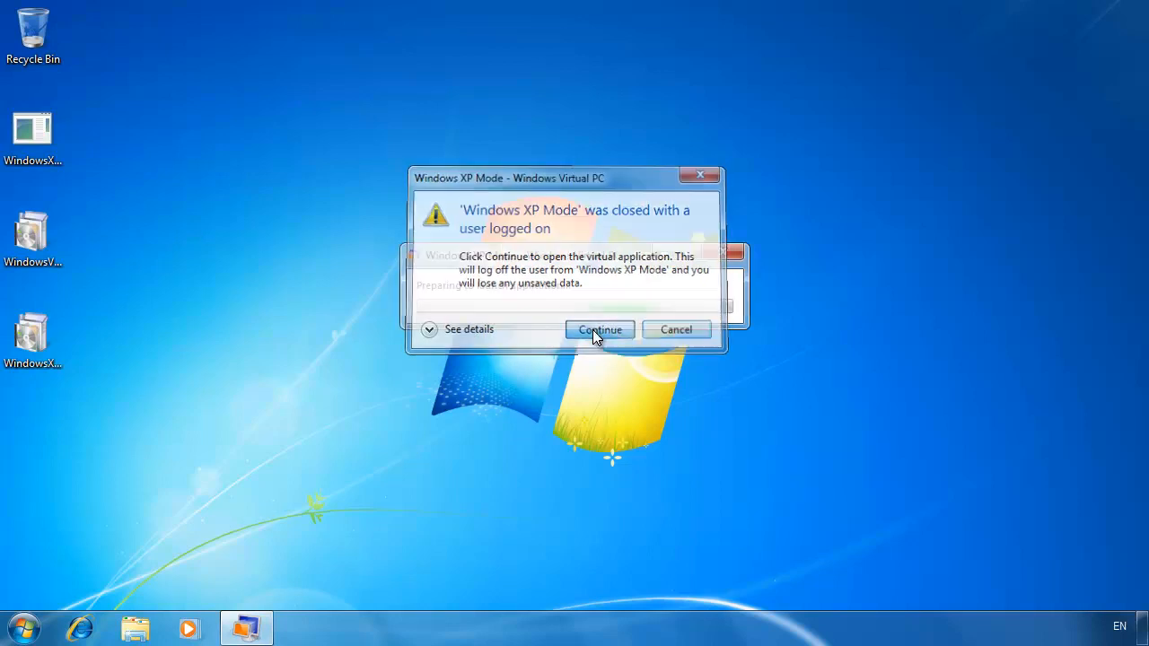
left_click(600, 330)
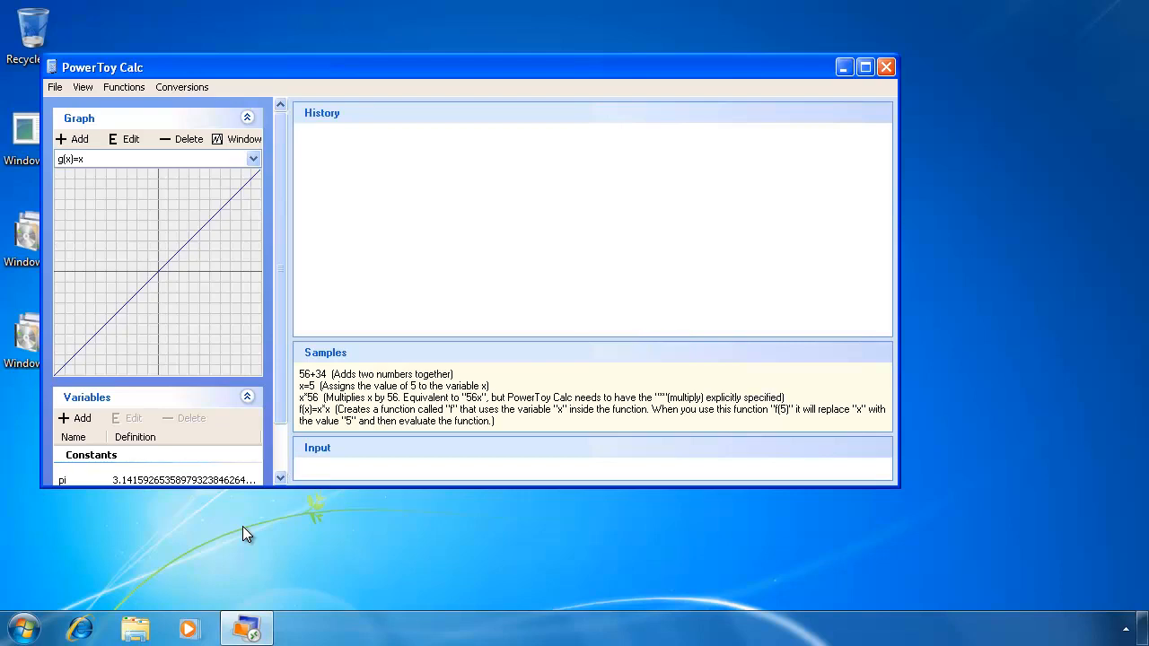
mouse_move(842, 68)
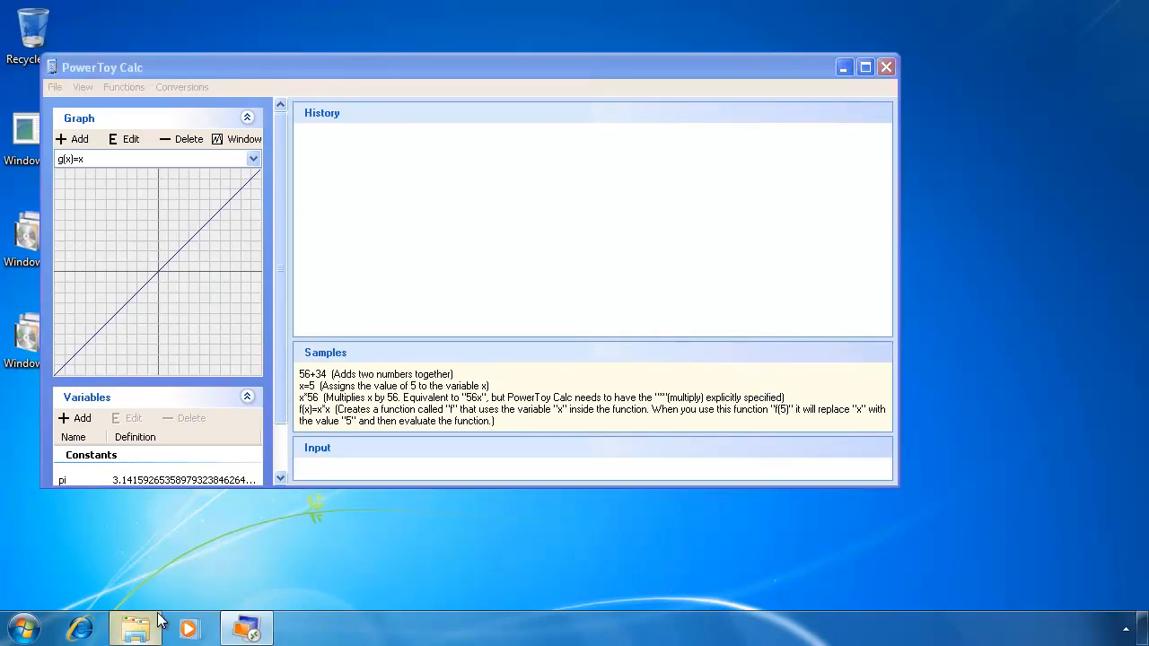
Bring up a Libraries Explorer window beside the calculator, then refocus PowerToy Calc
left_click(135, 628)
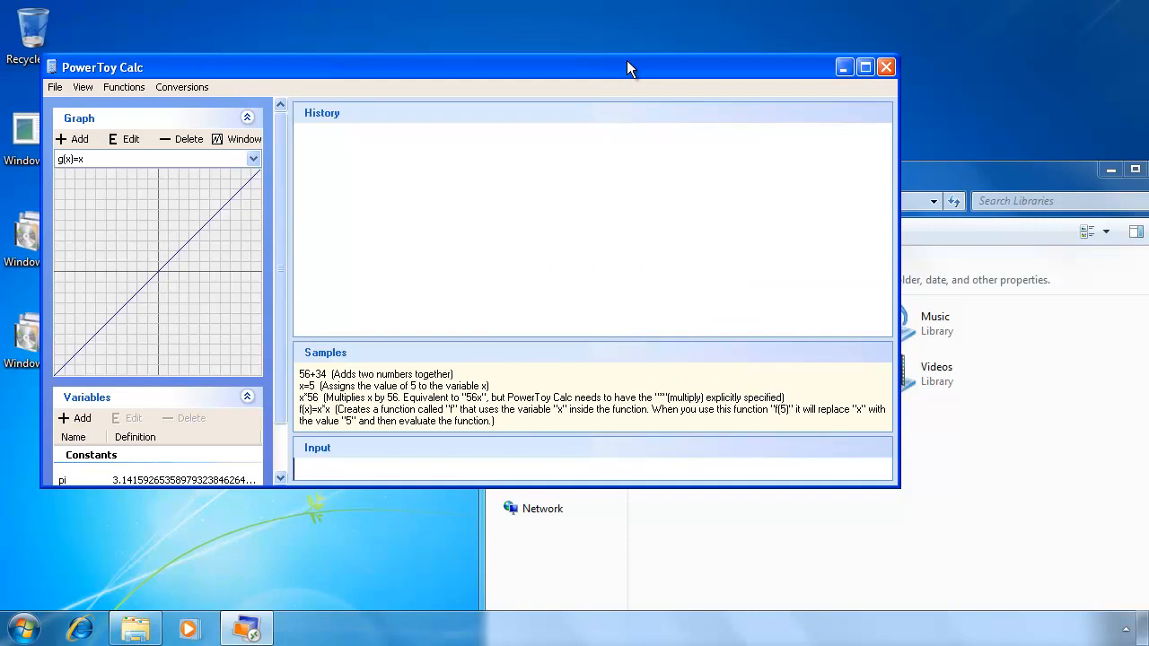
left_click(54, 86)
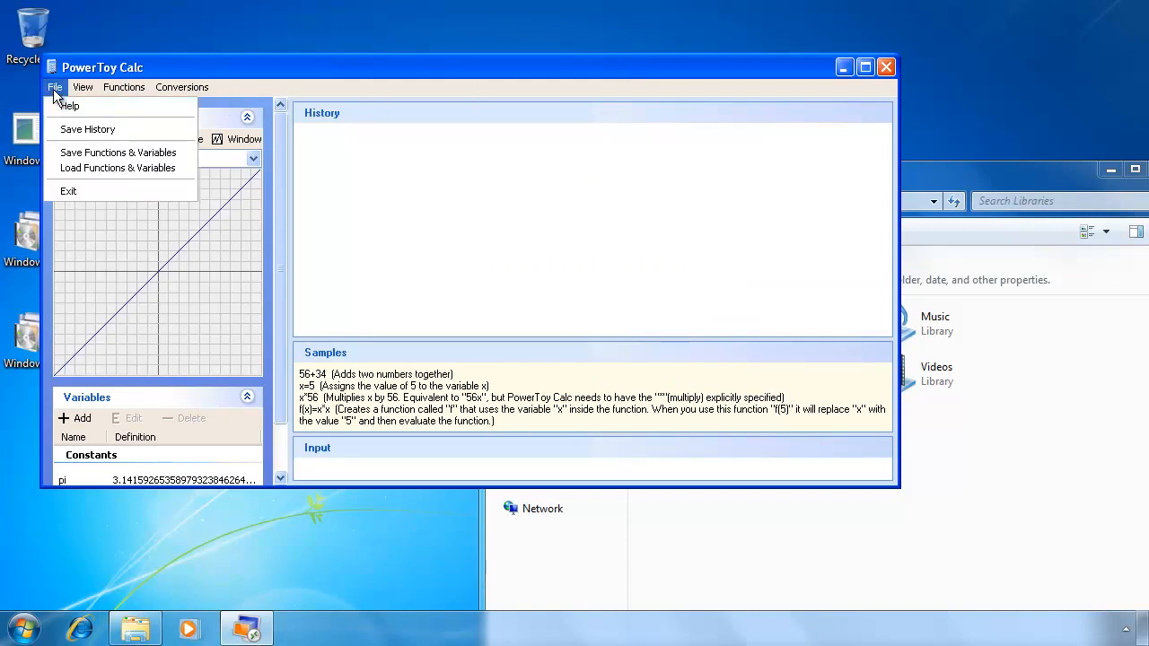
left_click(54, 86)
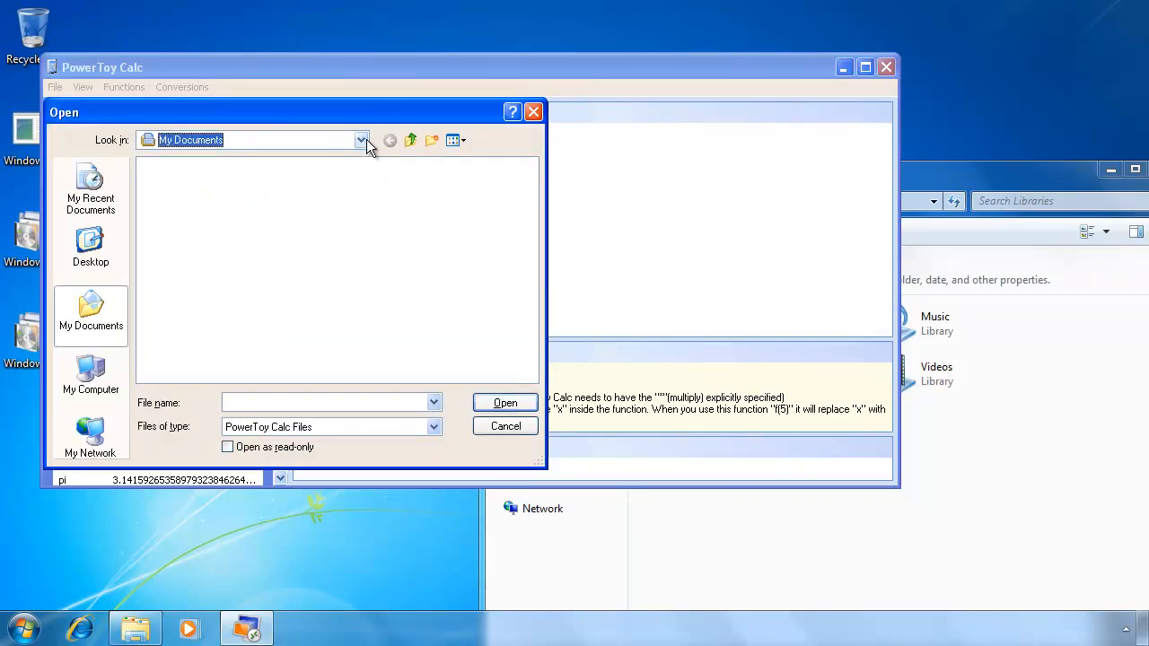
left_click(360, 140)
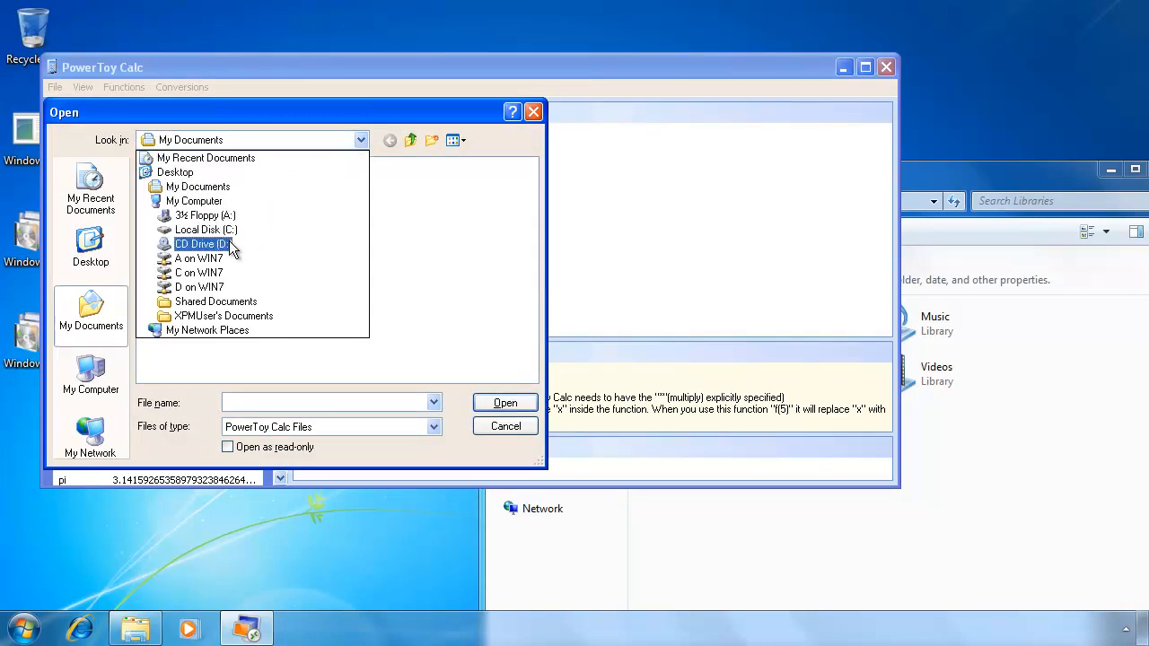
left_click(198, 258)
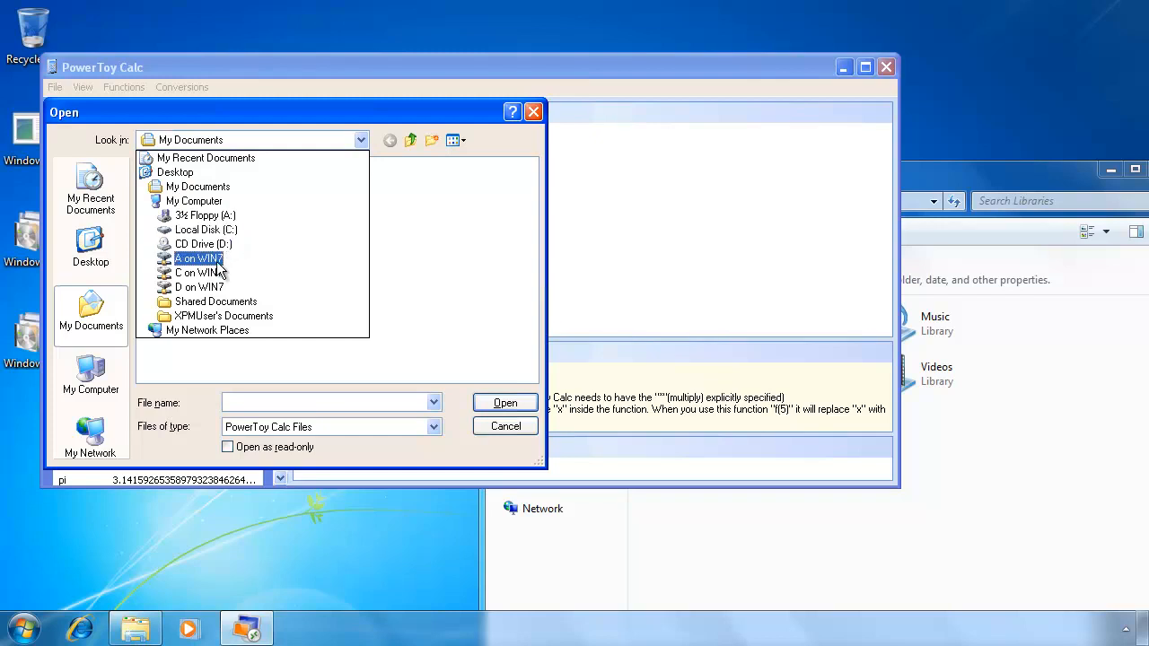
left_click(200, 288)
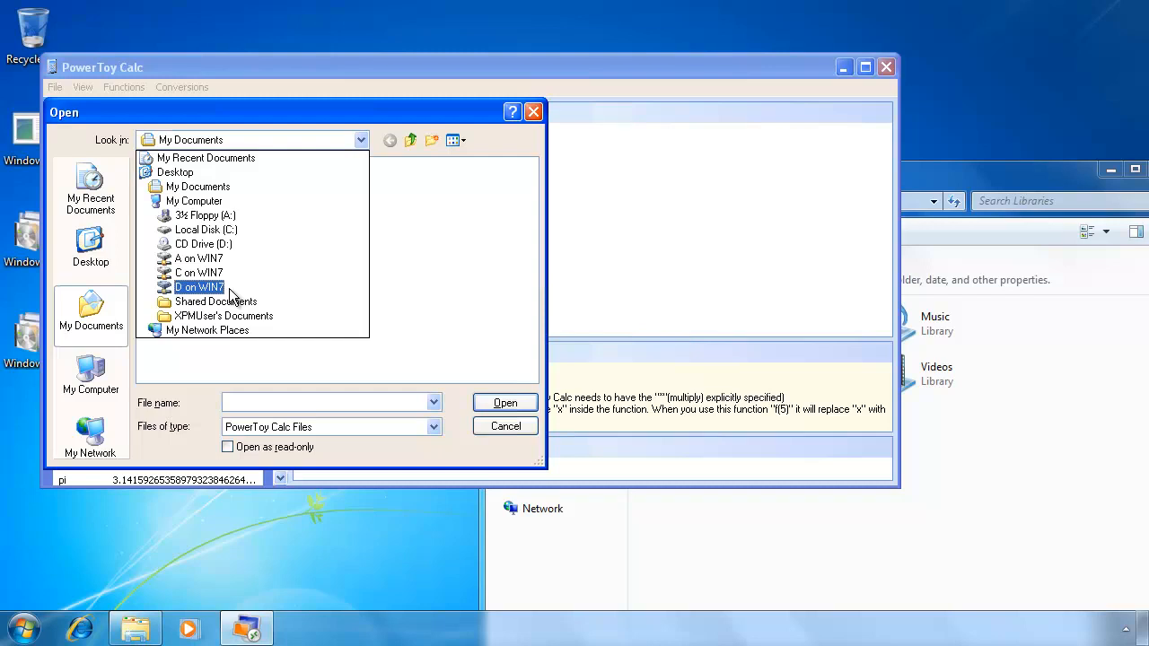
left_click(206, 330)
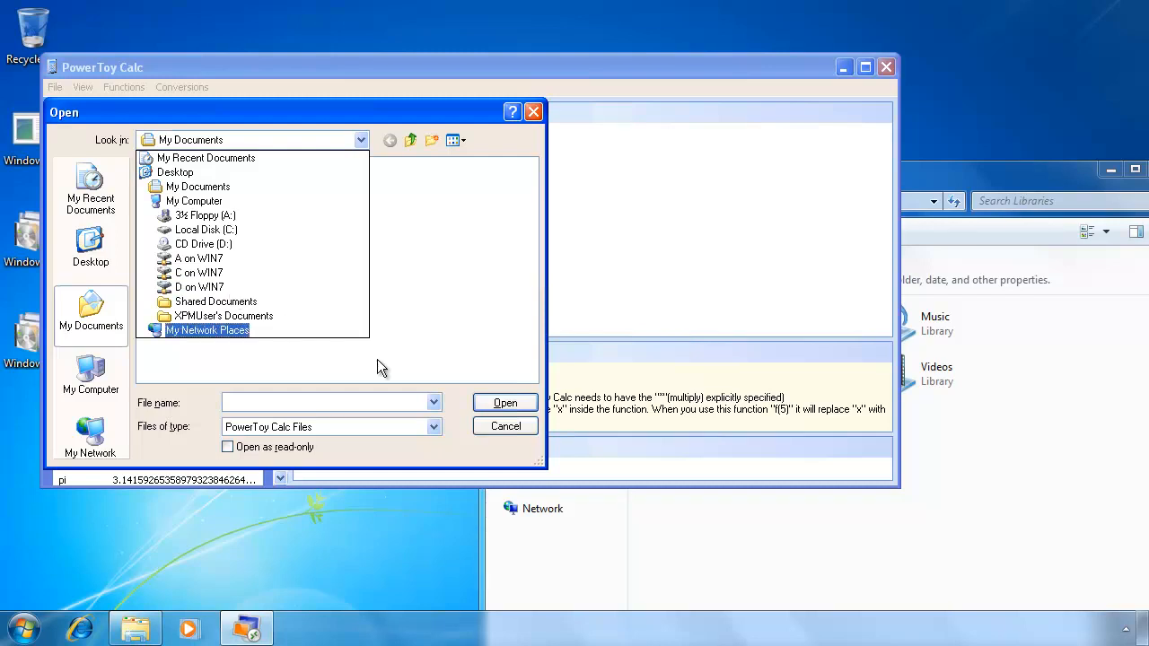
left_click(504, 425)
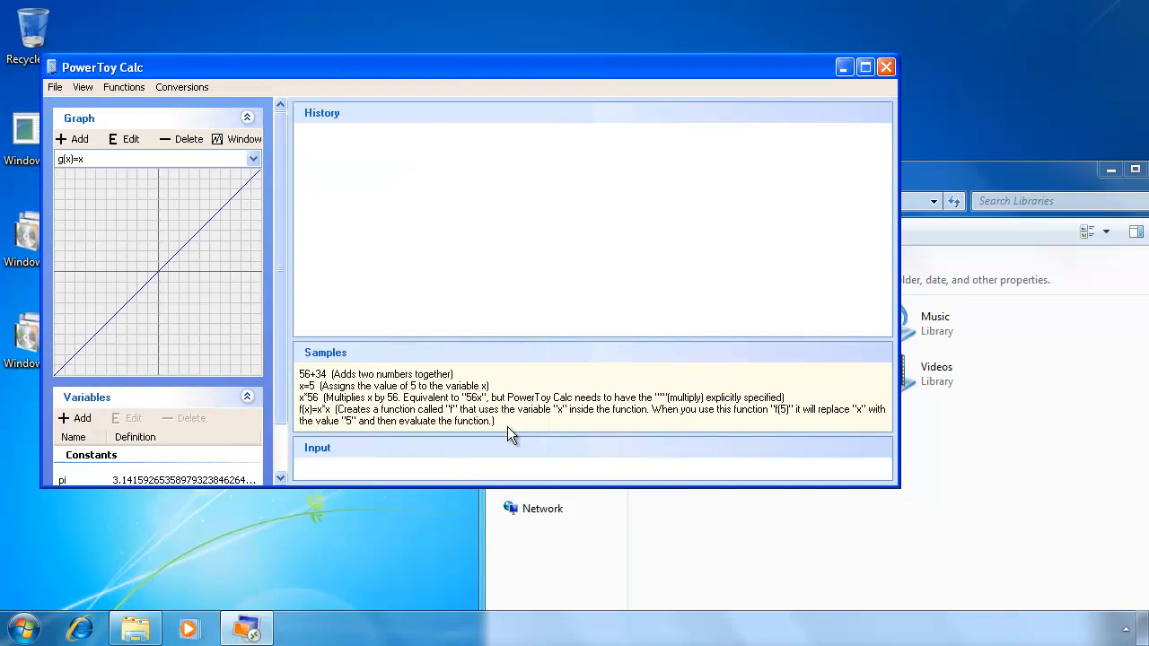